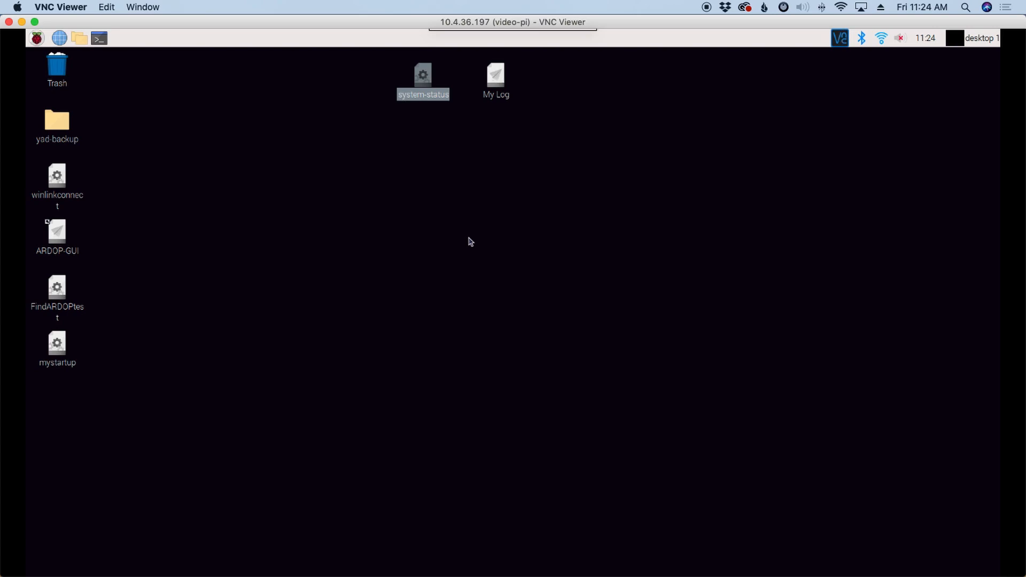
Select the git clone install command in the patmenu README's Install section
left_click(99, 38)
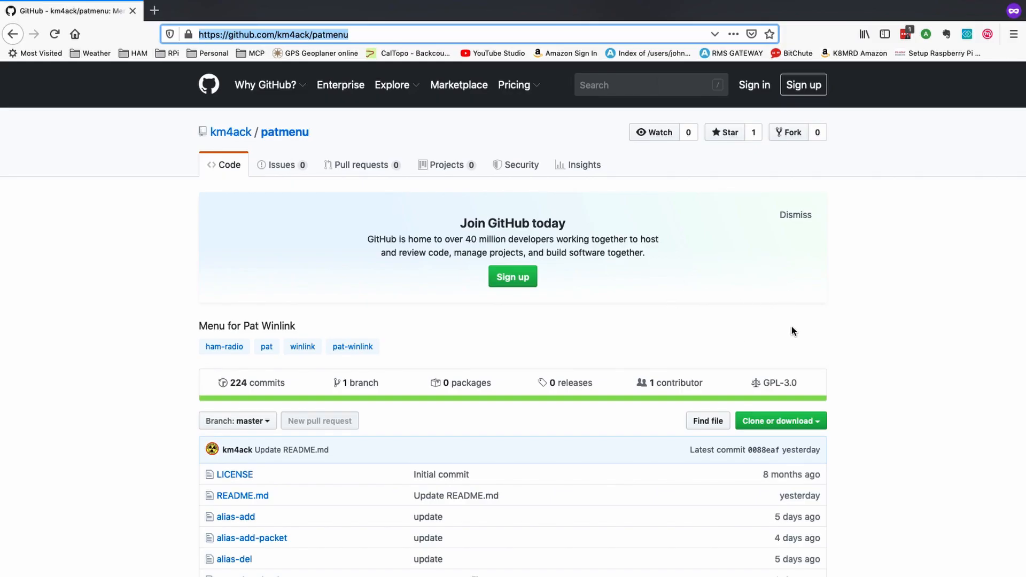
scroll("down", 3)
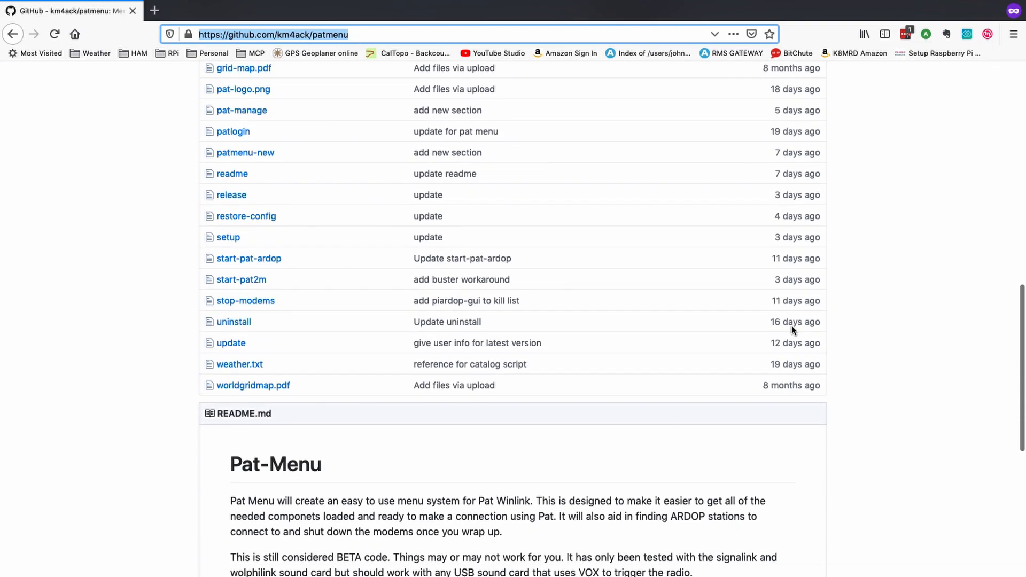
scroll("down", 3)
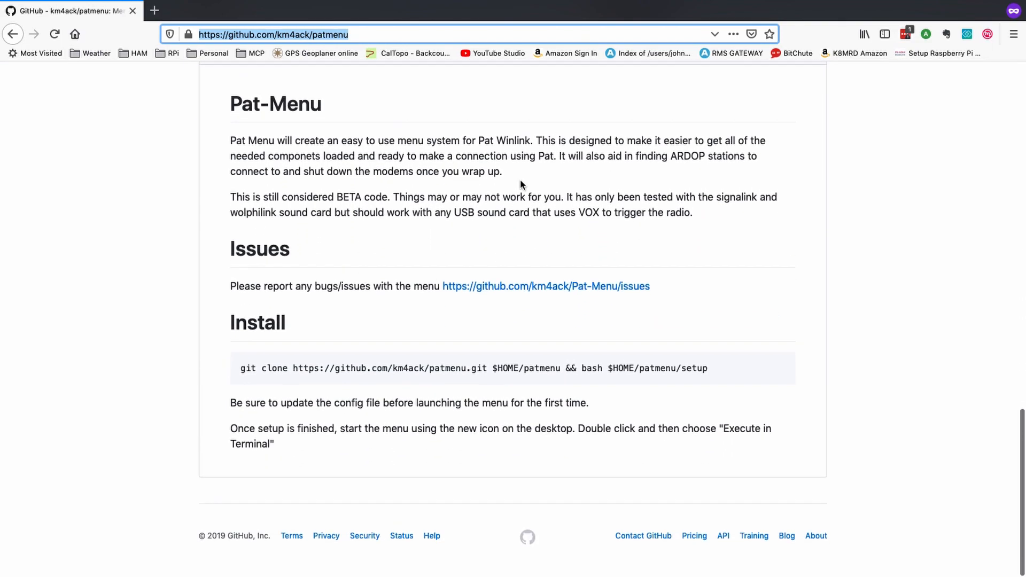
mouse_move(448, 190)
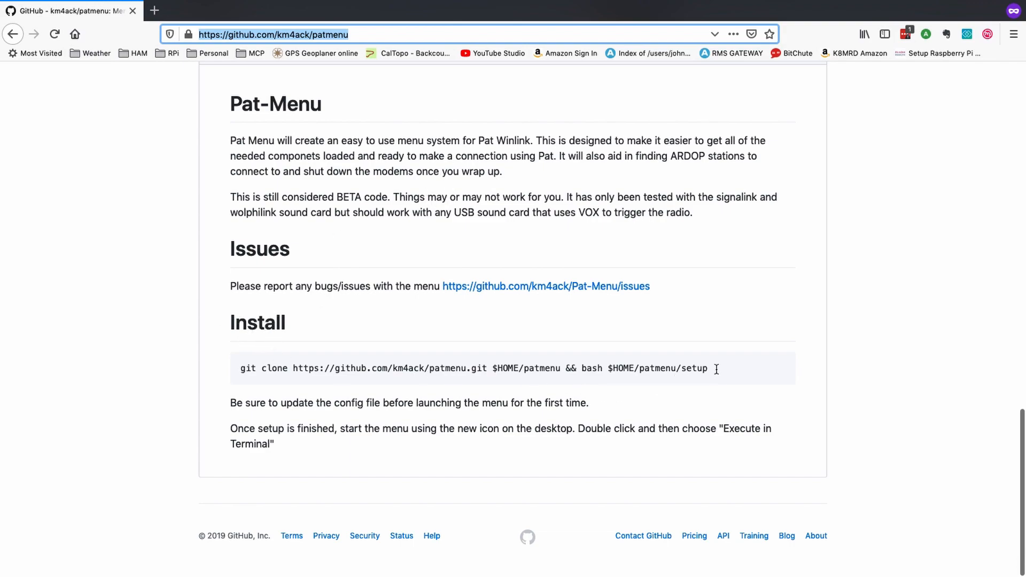
left_click_drag(399, 369, 708, 369)
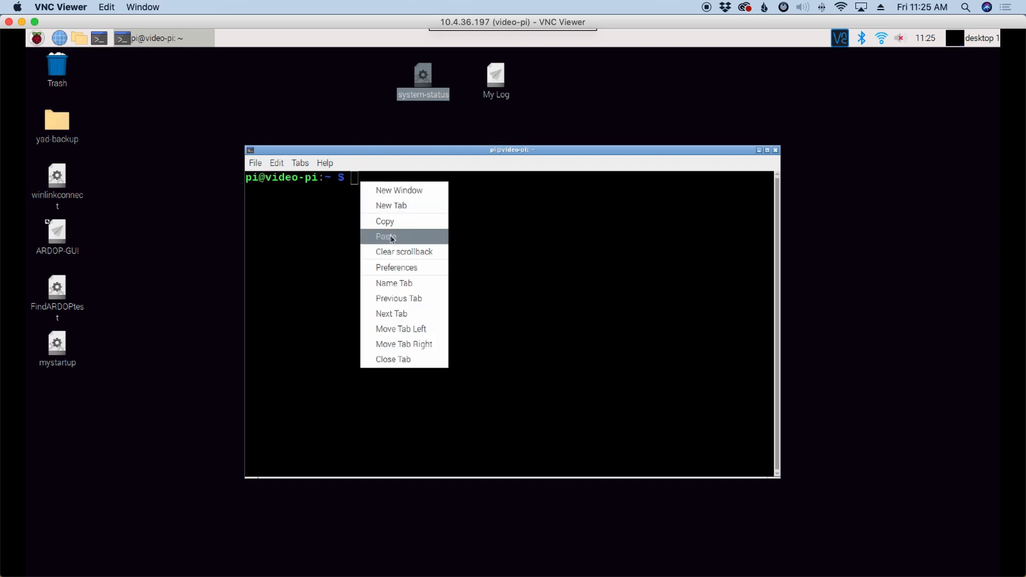
Paste and run the patmenu setup in the terminal, then close it once the RMS gateway list downloads
left_click(385, 236)
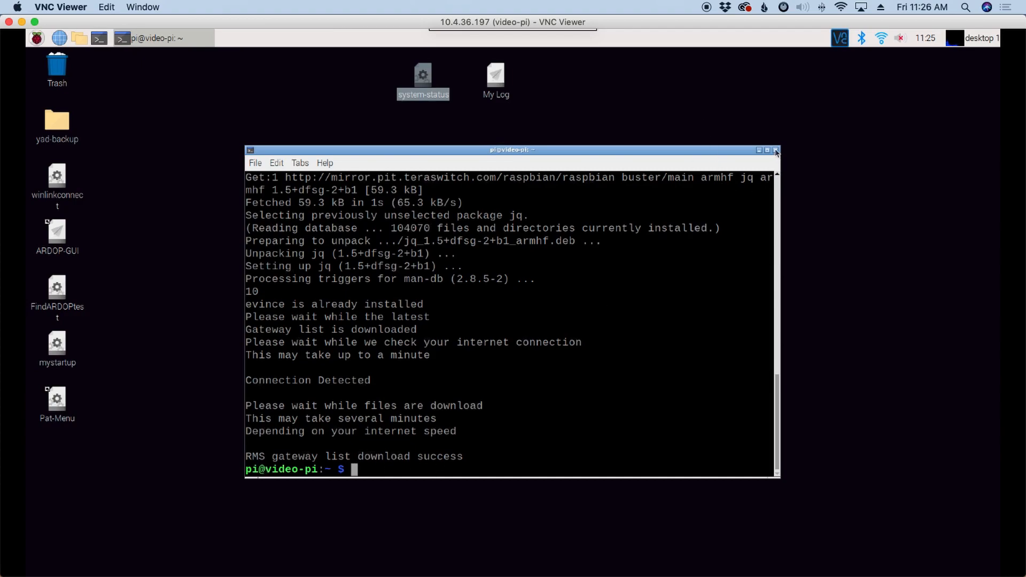
left_click(775, 150)
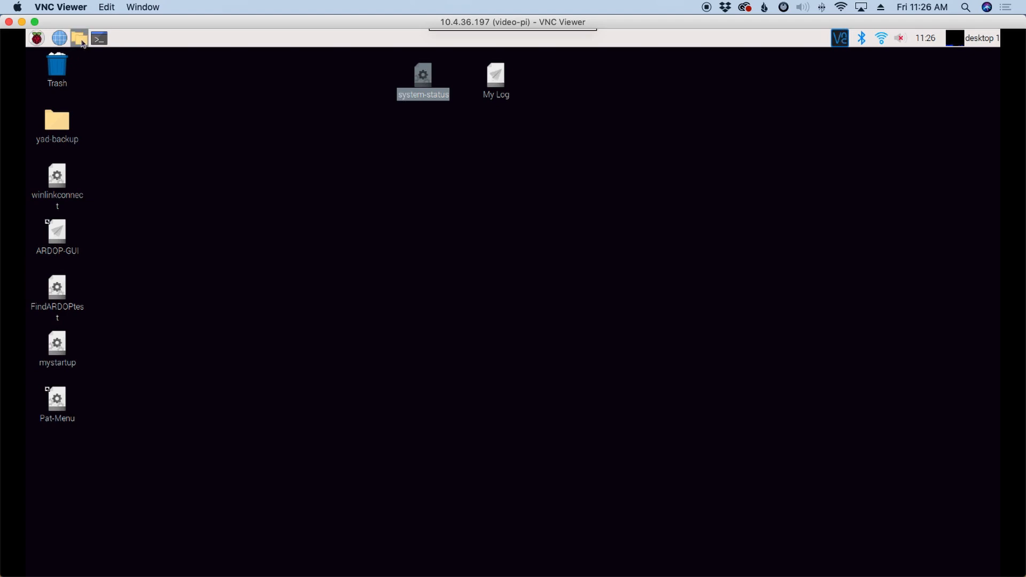
Browse into the home patmenu folder and open its config file in the text editor
left_click(79, 38)
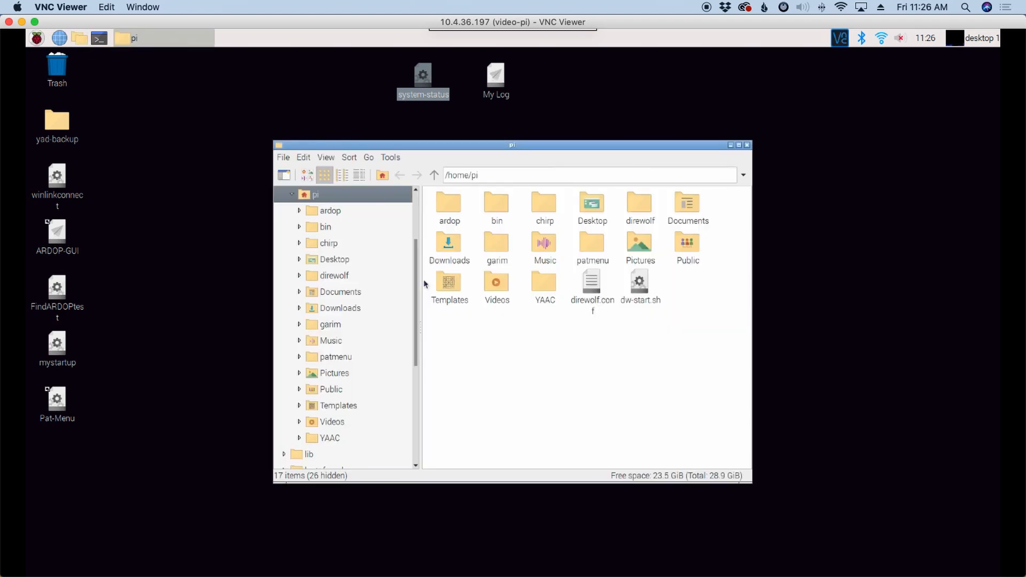
mouse_move(549, 359)
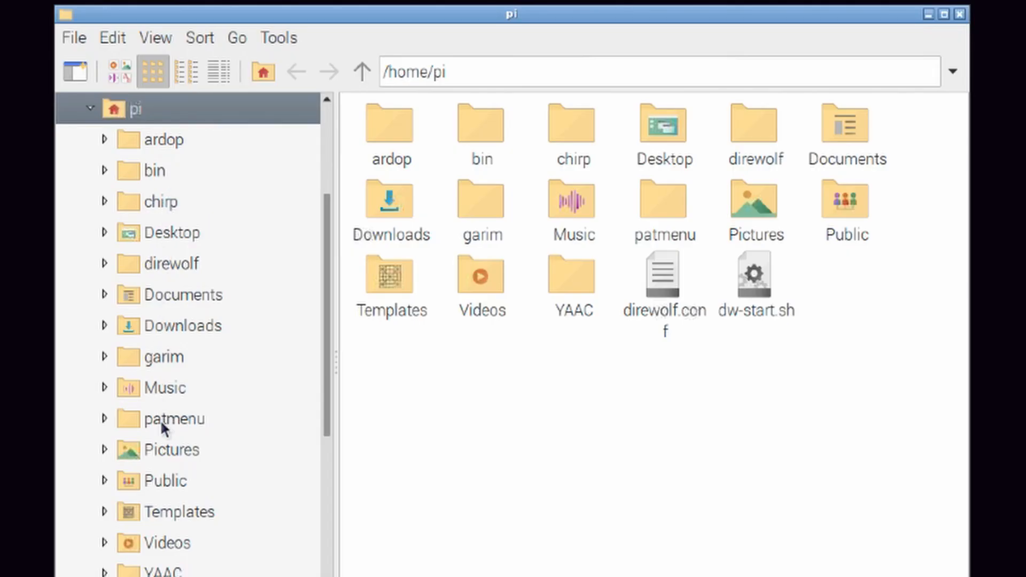
double_click(174, 419)
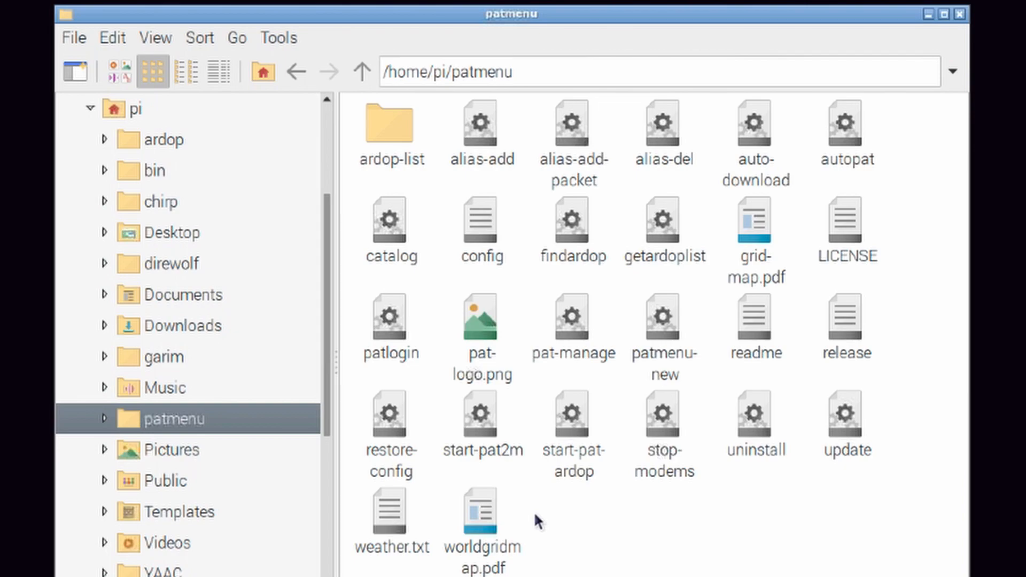
mouse_move(530, 262)
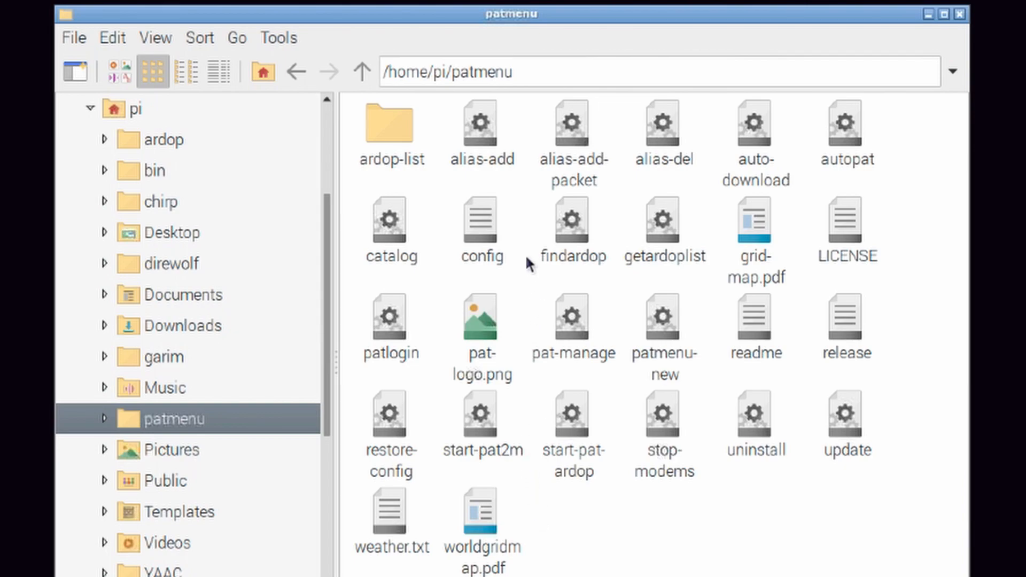
mouse_move(480, 229)
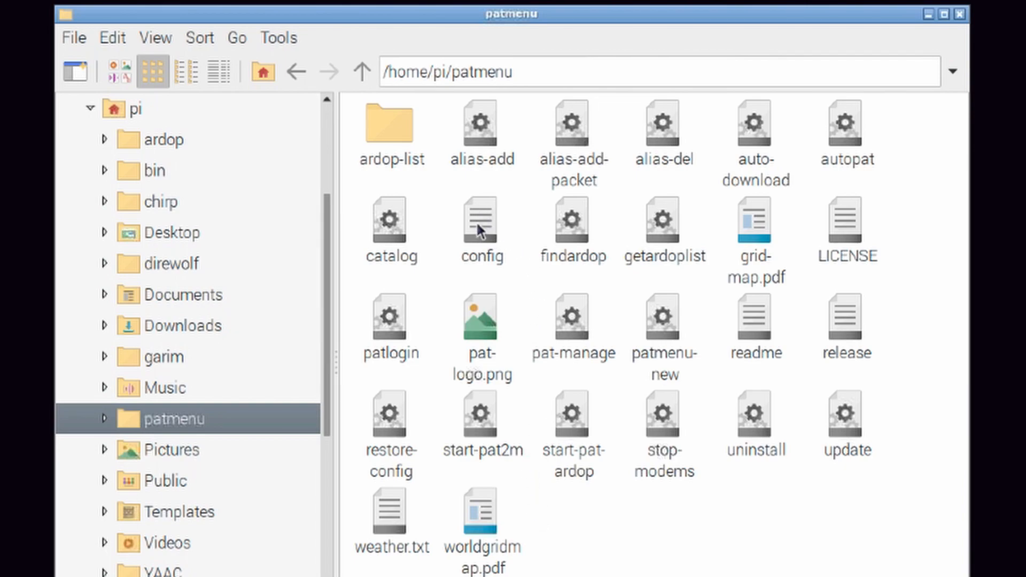
mouse_move(481, 229)
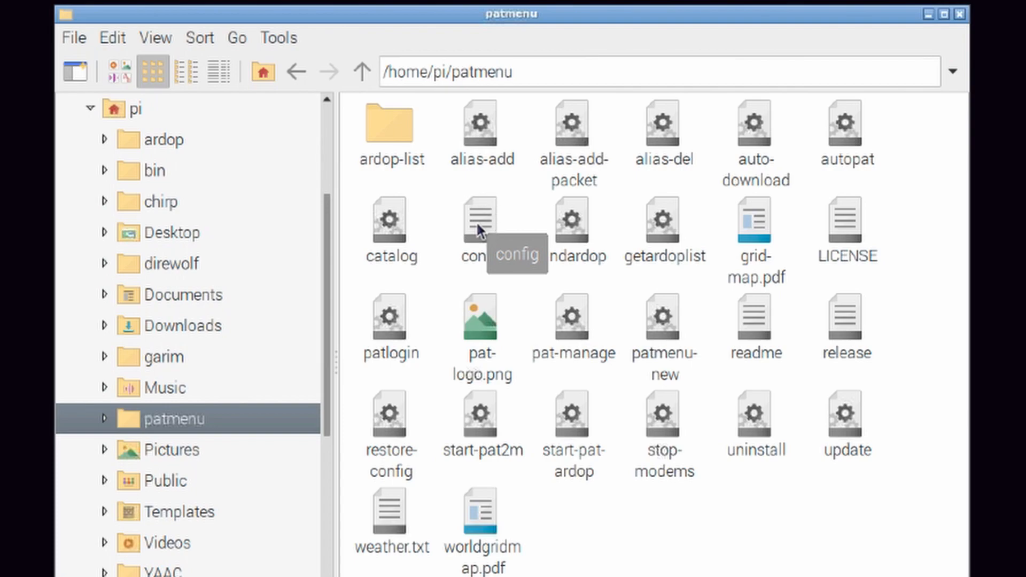
double_click(479, 219)
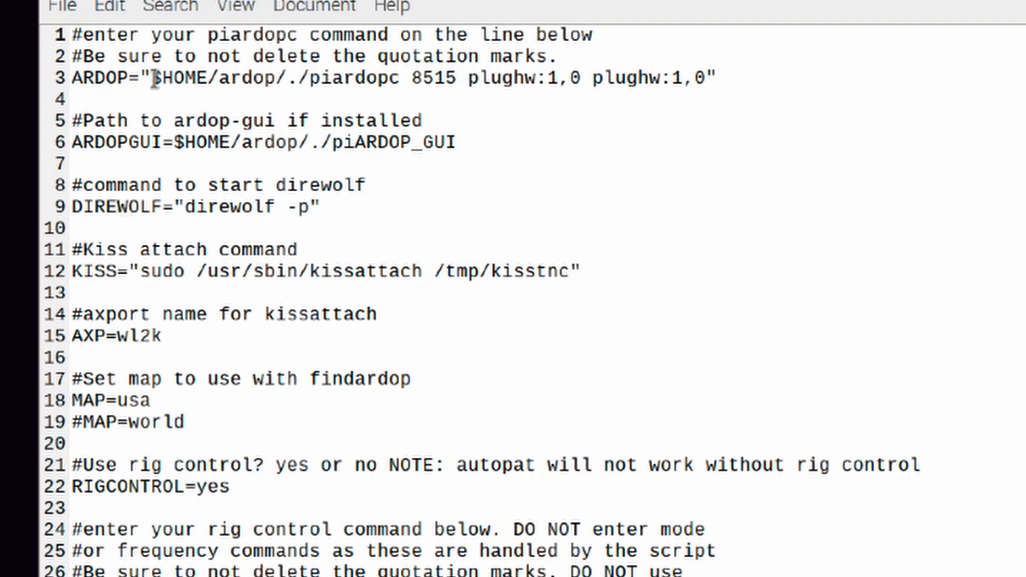
left_click_drag(154, 79, 297, 78)
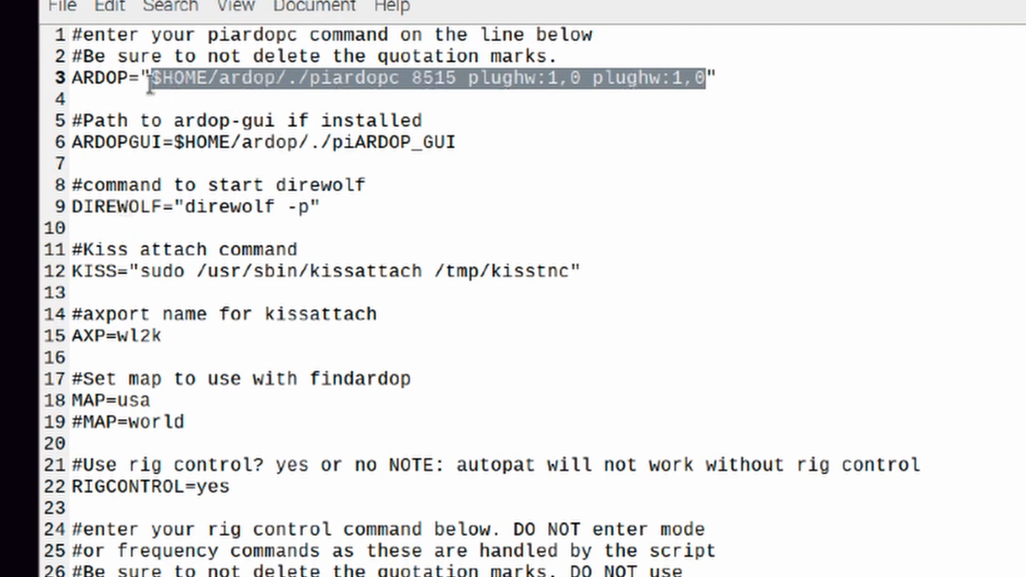
mouse_move(806, 191)
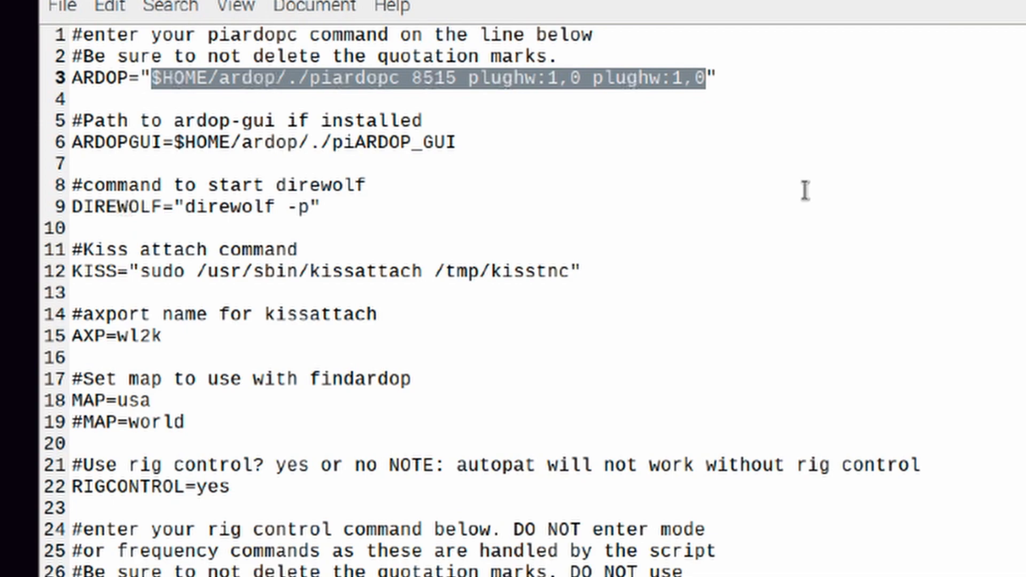
left_click(422, 121)
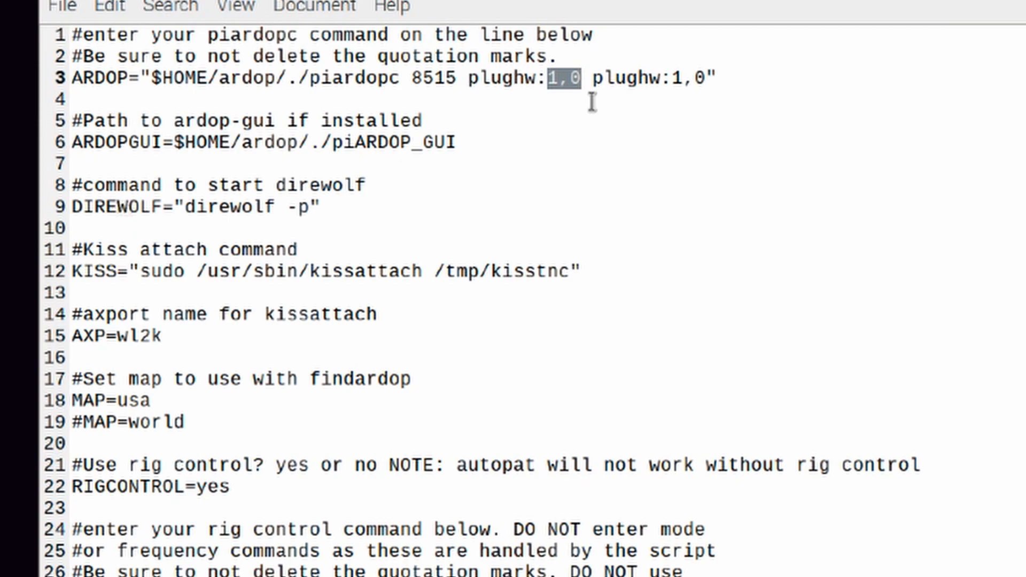
mouse_move(570, 78)
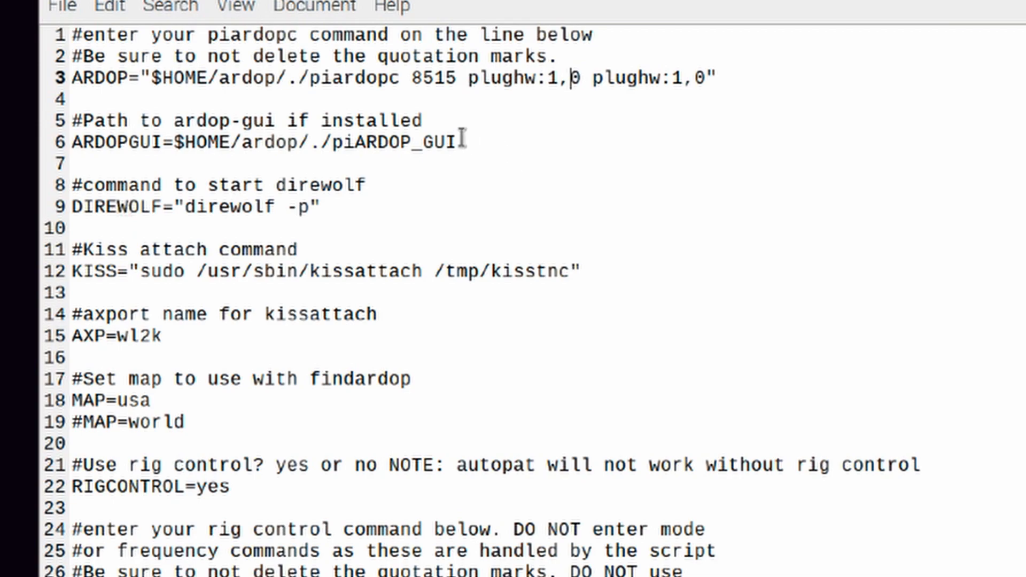
double_click(419, 143)
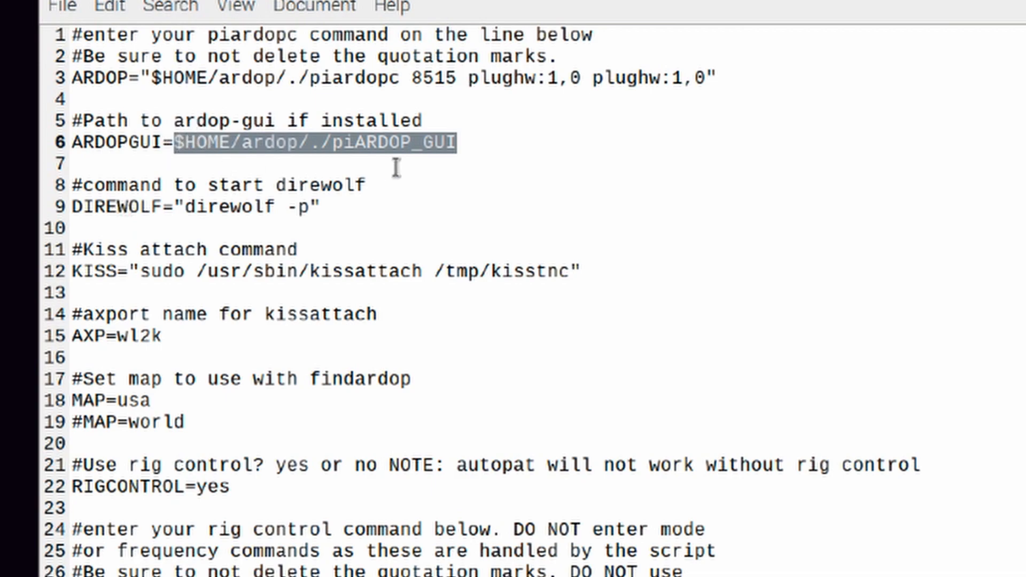
left_click(458, 143)
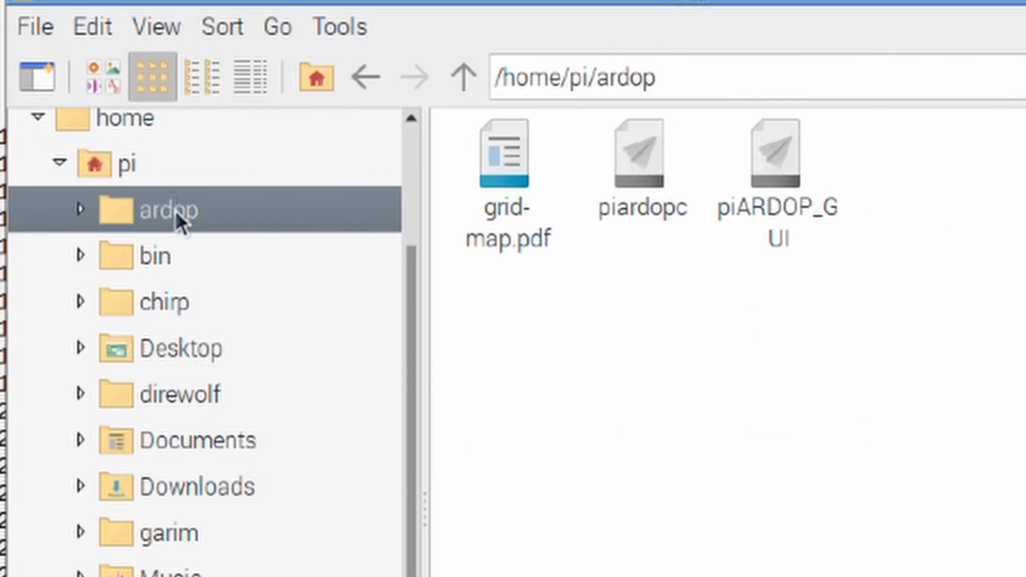
Show the ardop folder and pick out the piardopc program file
left_click(642, 152)
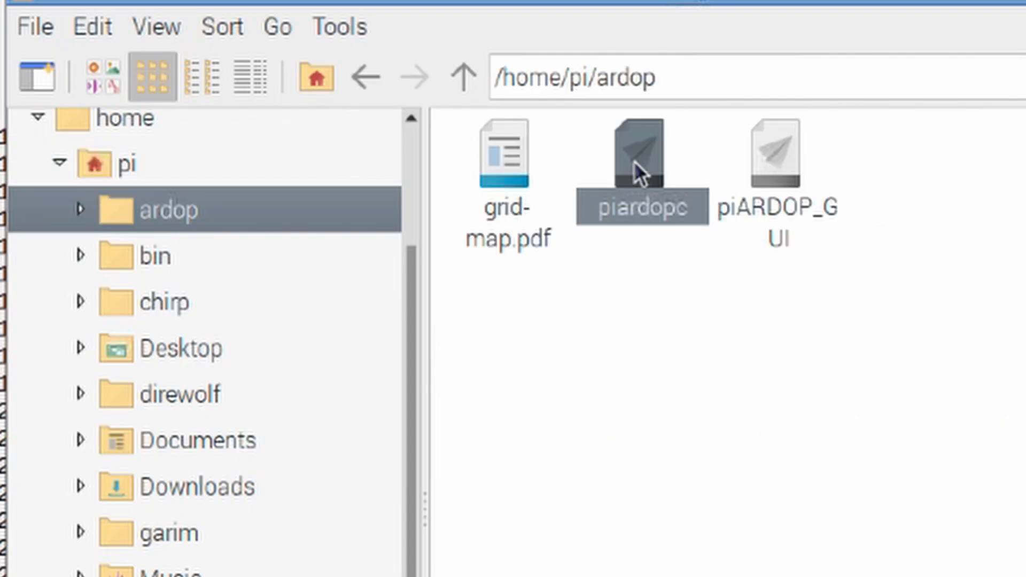
left_click(775, 154)
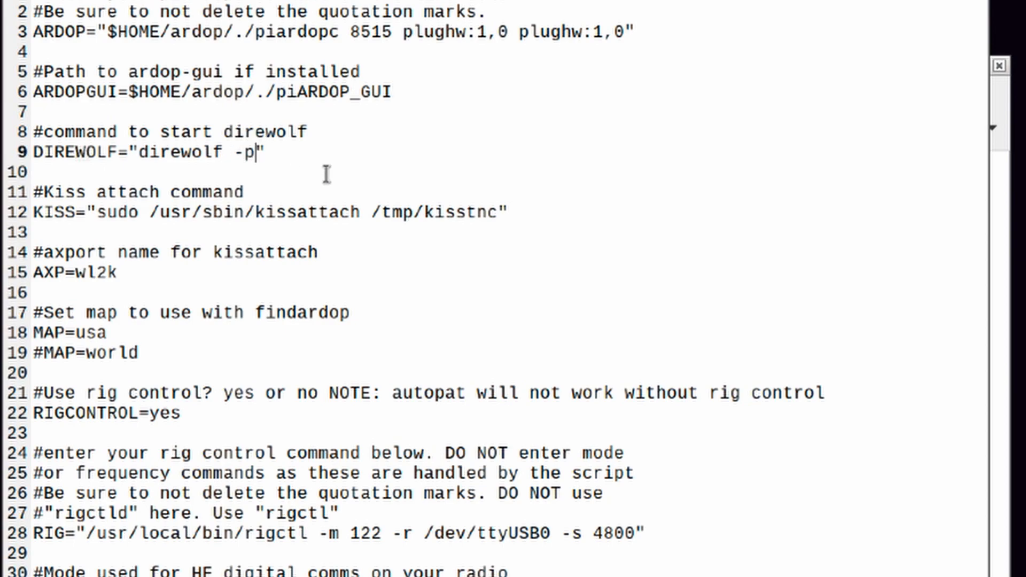
Add "-t 0" to the direwolf command, then highlight the wl2k axport name on line 15
type("-t 0")
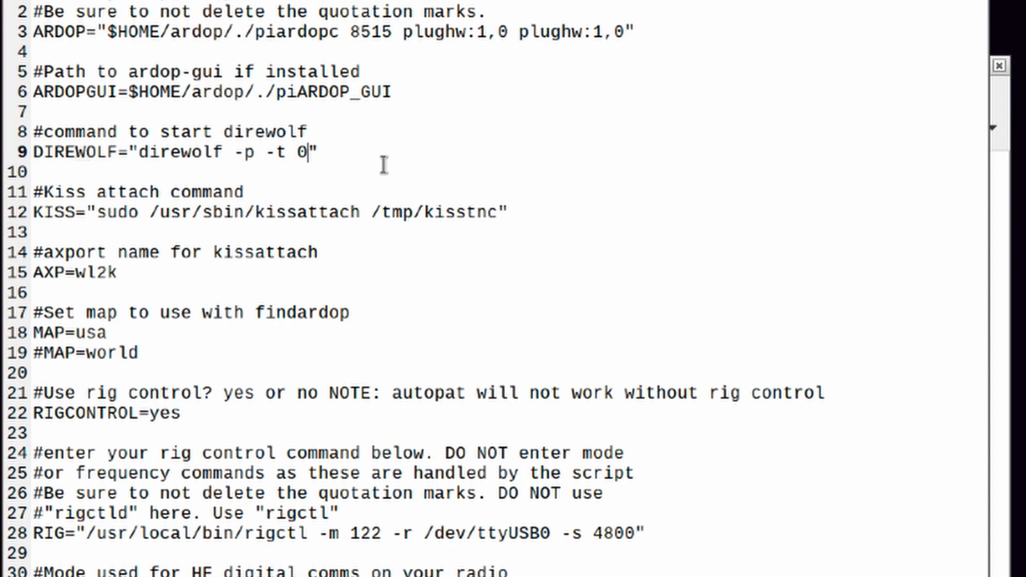
mouse_move(421, 160)
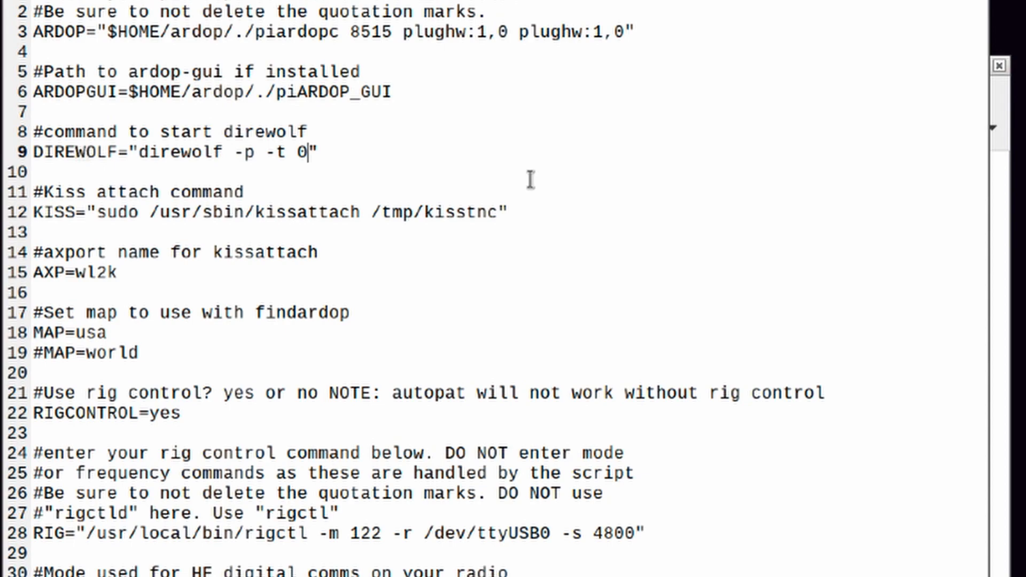
mouse_move(271, 229)
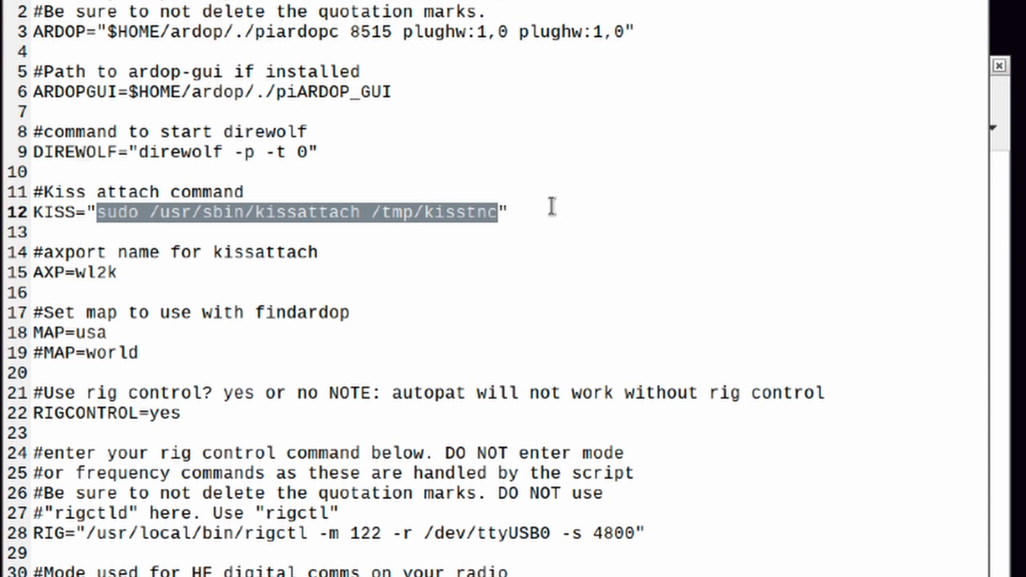
left_click(502, 212)
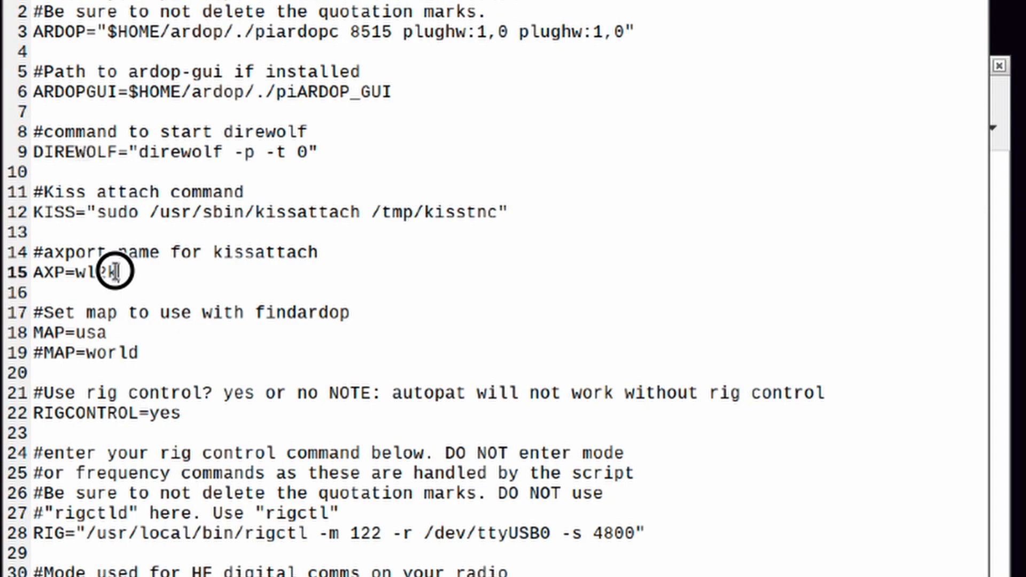
double_click(92, 272)
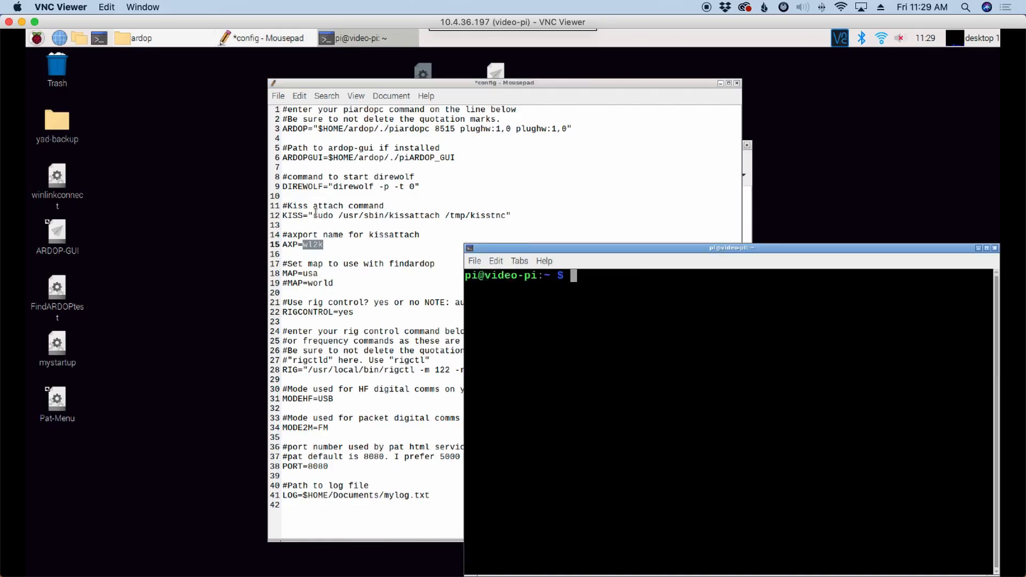
Run cat /etc/ax25/axports to list the AX.25 ports and confirm the wl2k entry
type("ca")
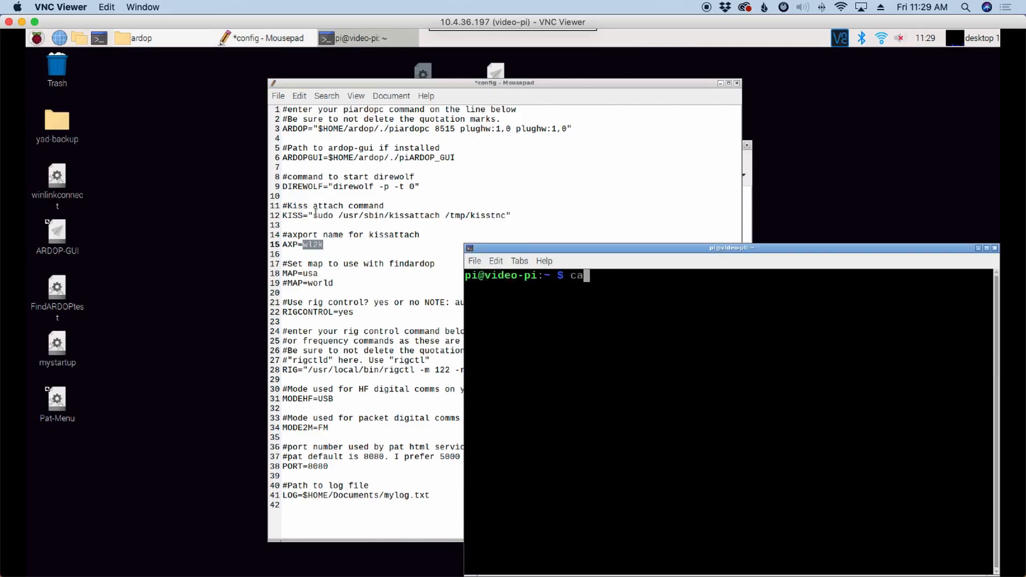
type("t")
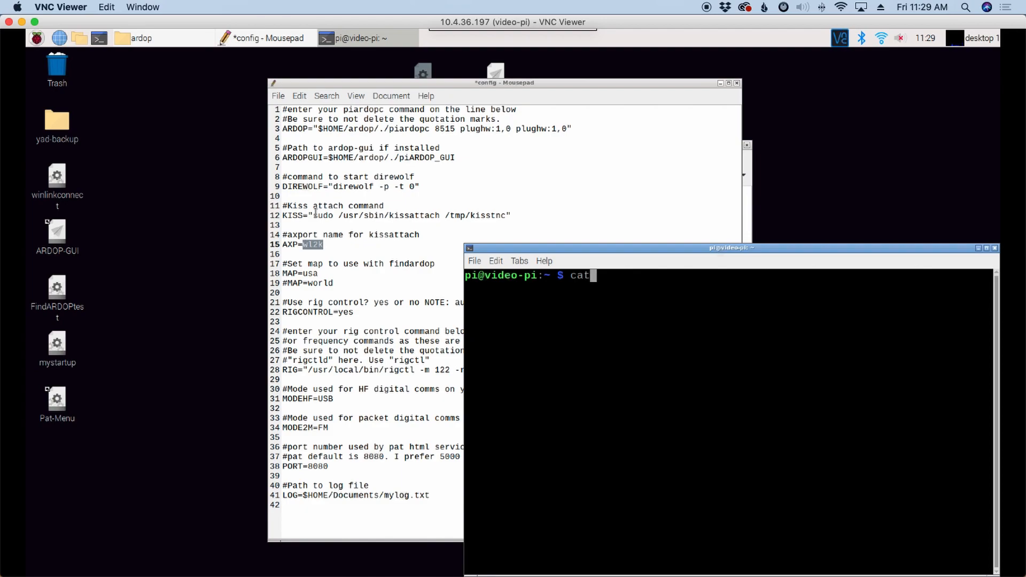
type("/et")
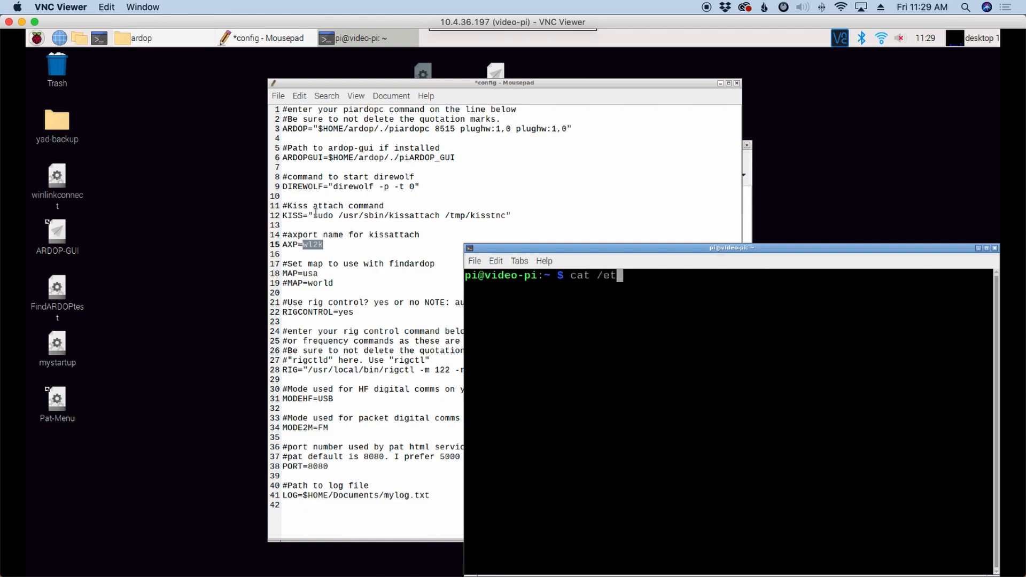
type("c")
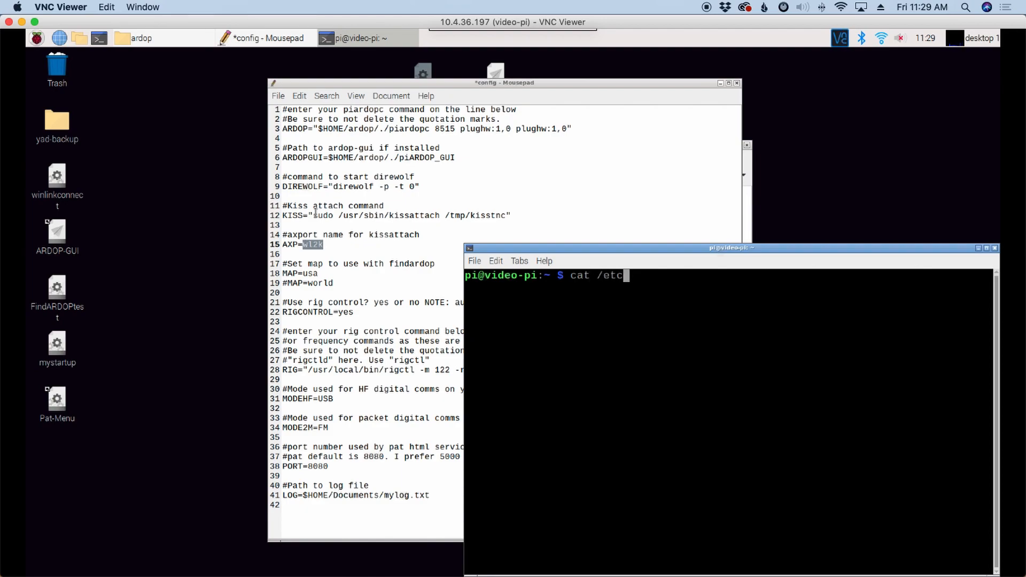
type("/")
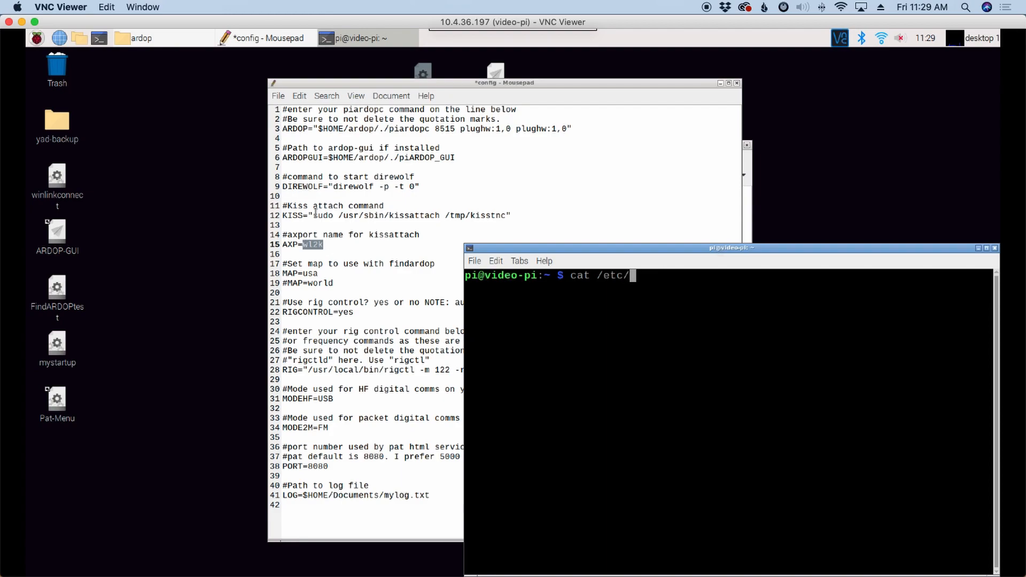
type("ax")
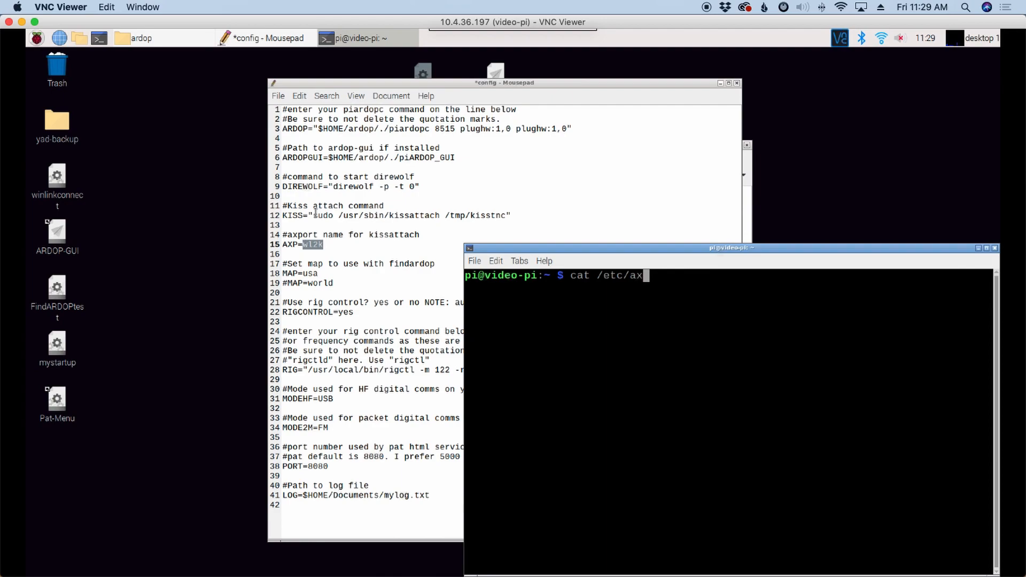
type("po")
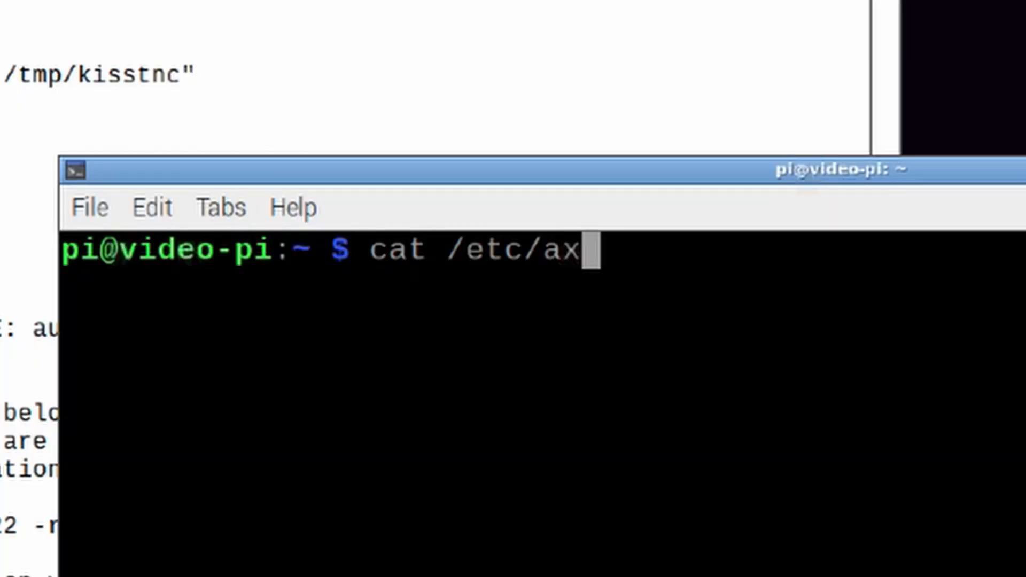
type("25/axports")
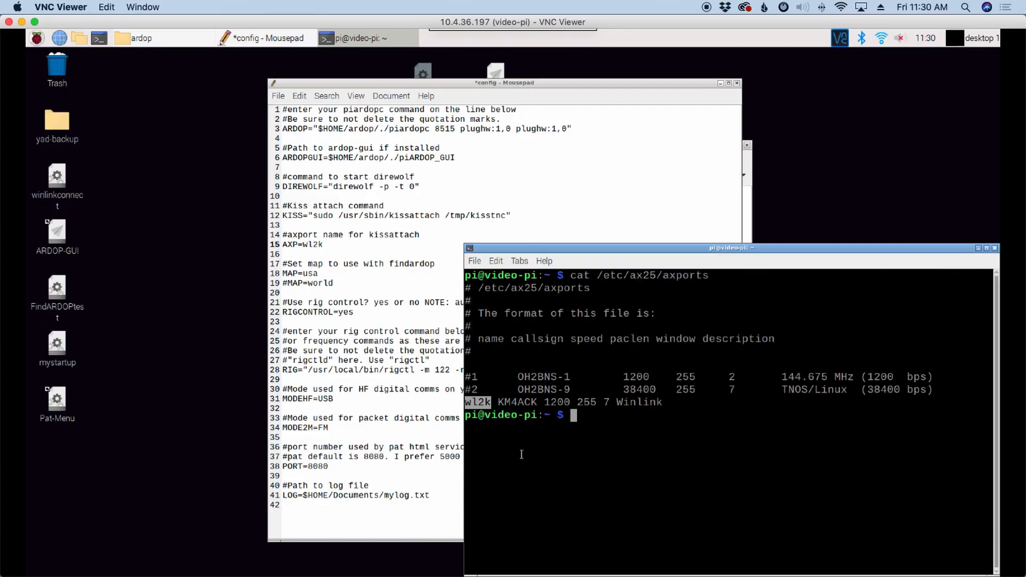
Raise the config over the terminal and mark the wl2k axport name and rig control setting
left_click(504, 82)
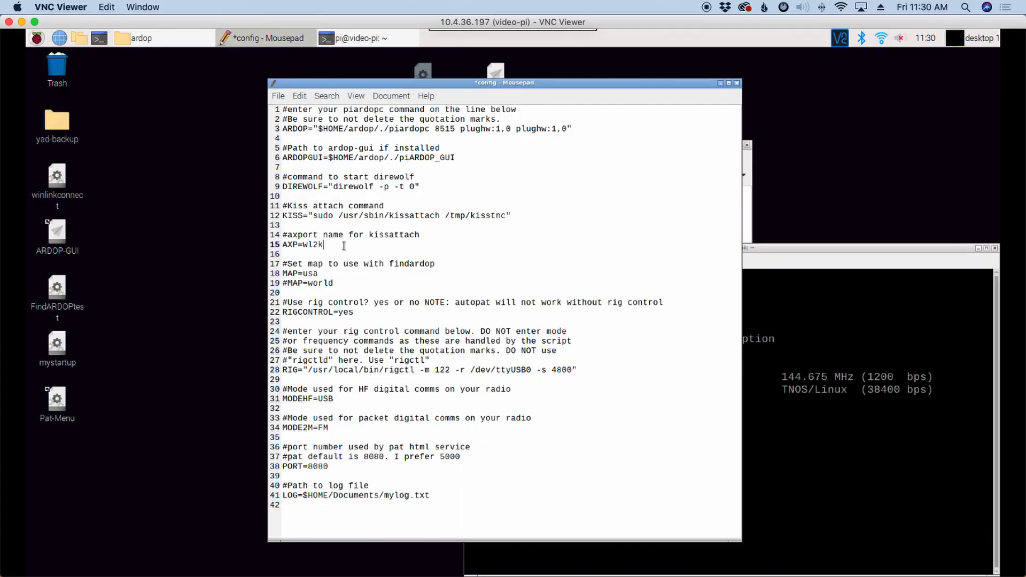
double_click(302, 244)
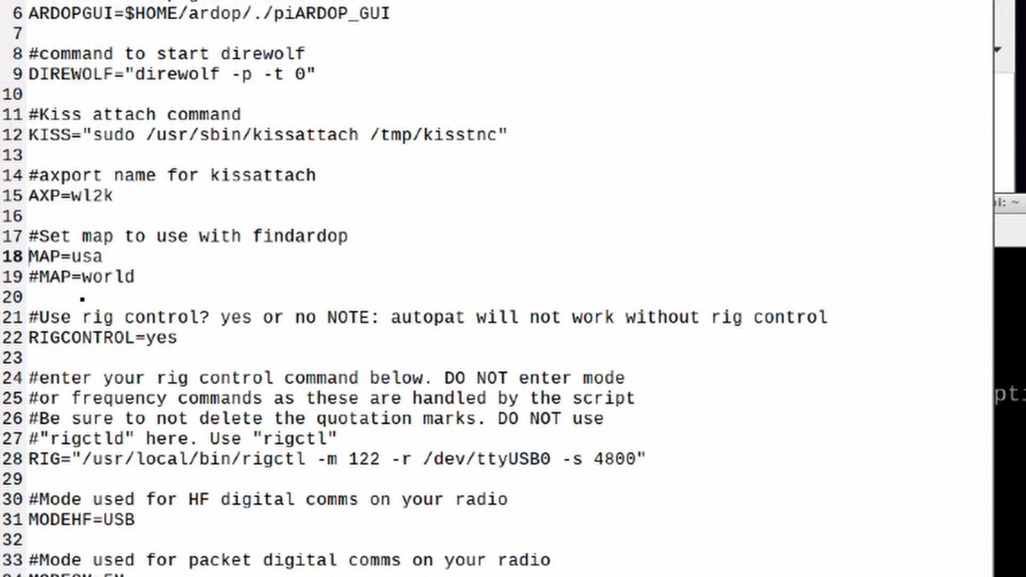
mouse_move(361, 272)
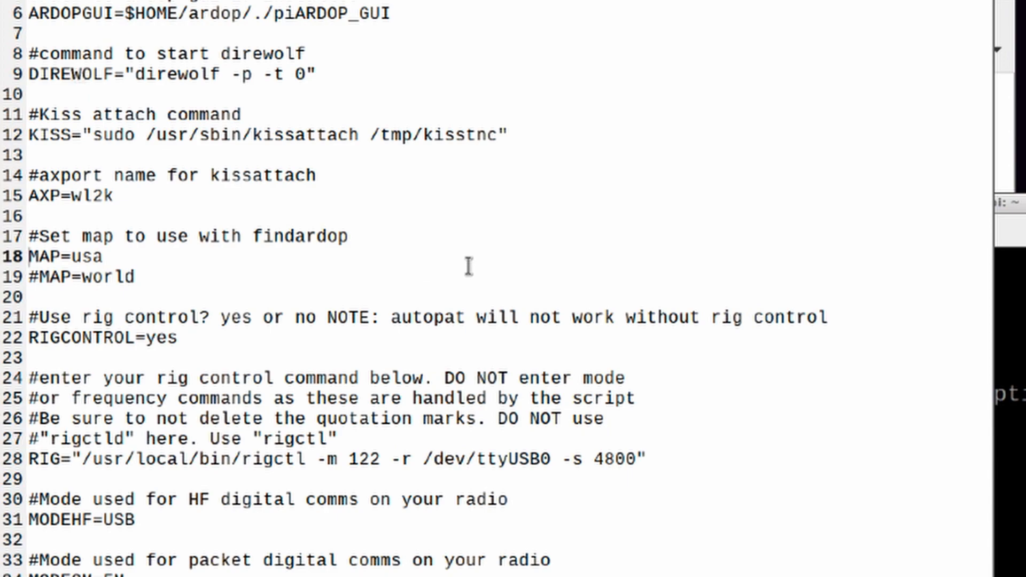
double_click(148, 338)
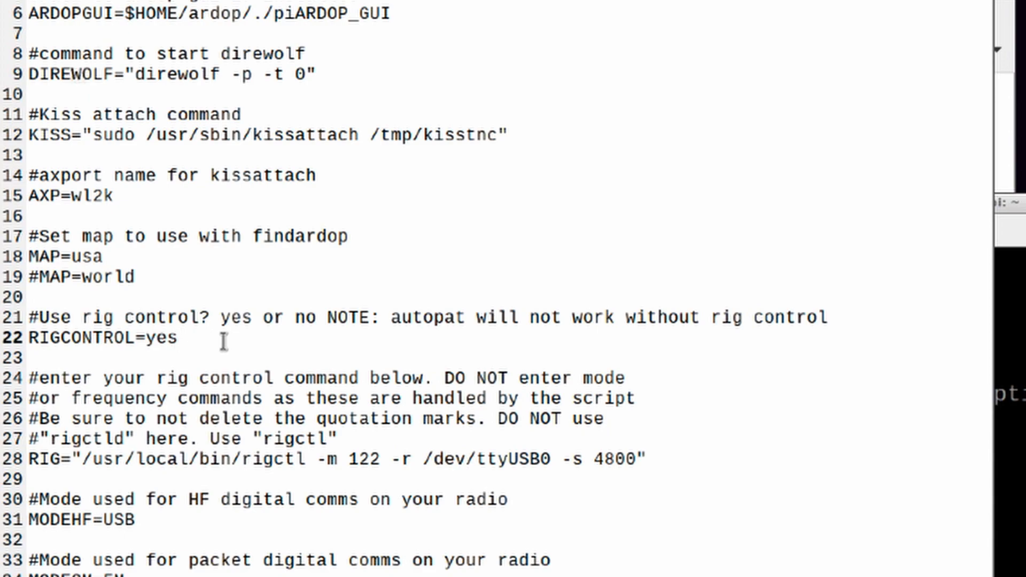
left_click(177, 338)
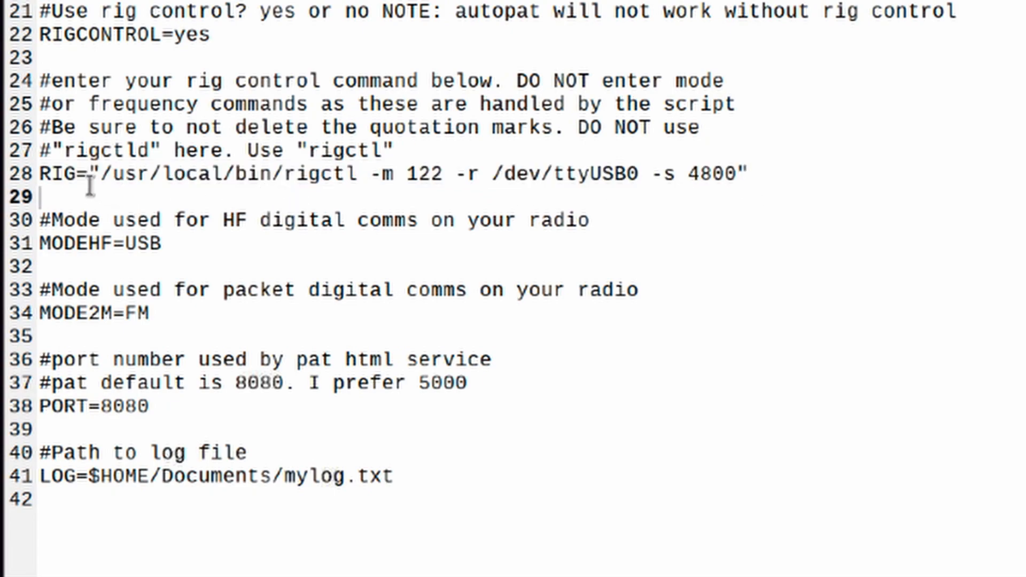
left_click_drag(96, 175, 619, 175)
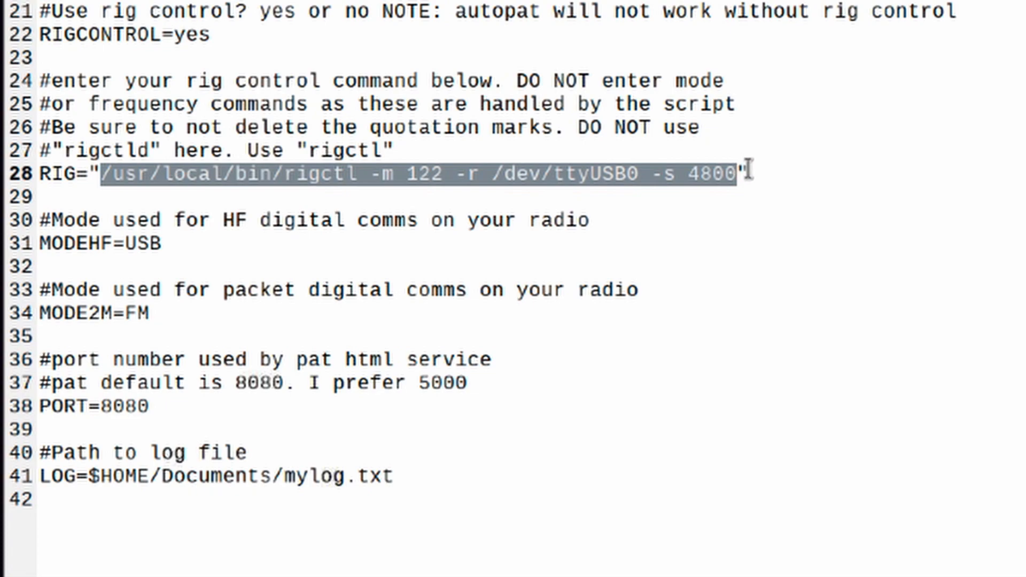
mouse_move(841, 114)
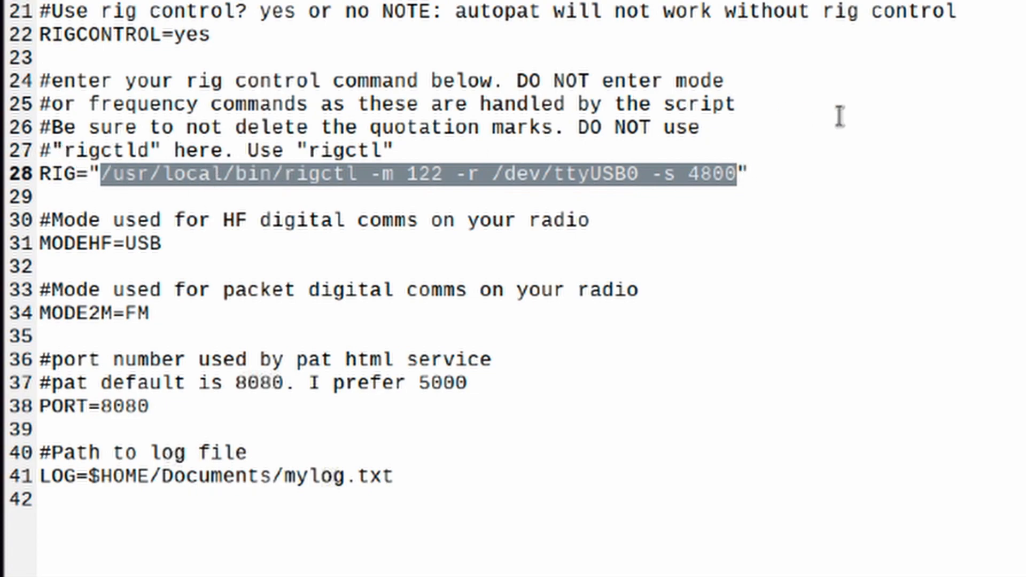
mouse_move(844, 110)
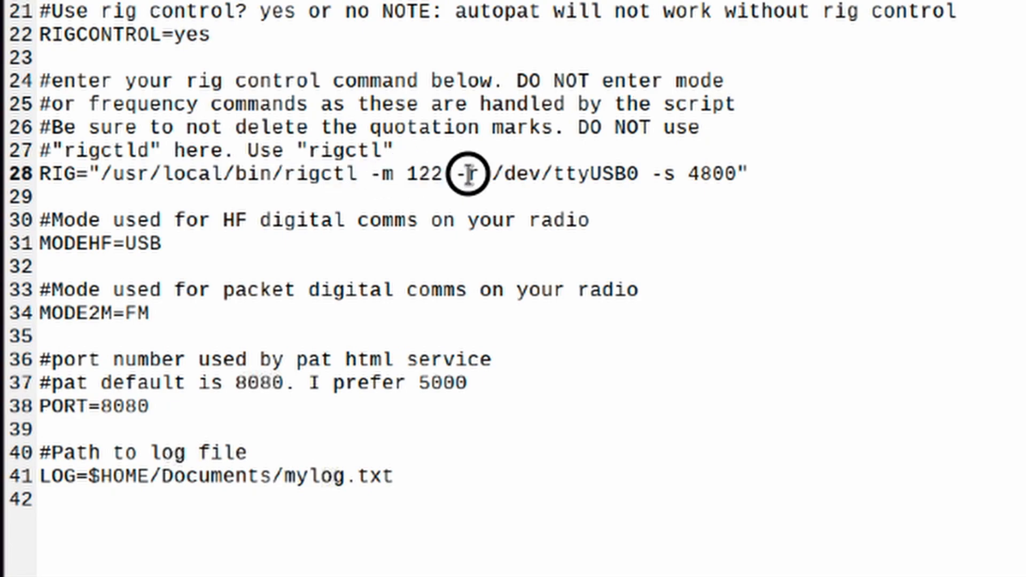
left_click_drag(475, 174, 632, 175)
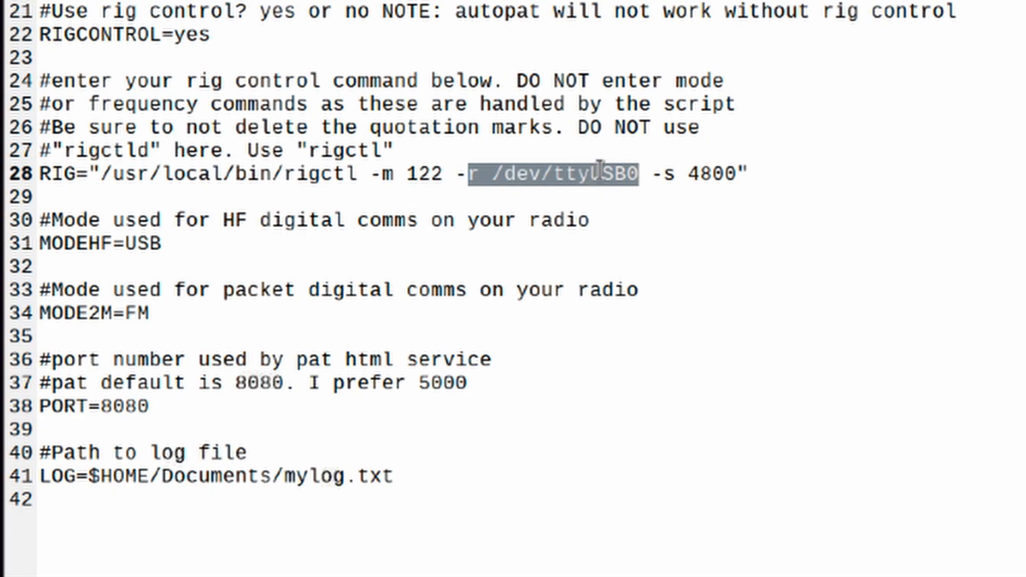
mouse_move(667, 176)
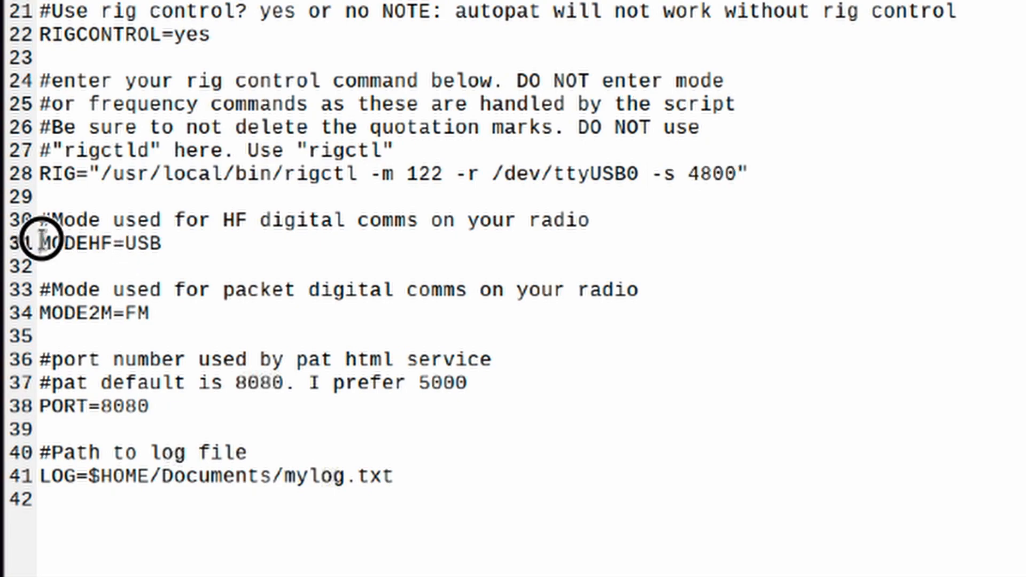
double_click(99, 244)
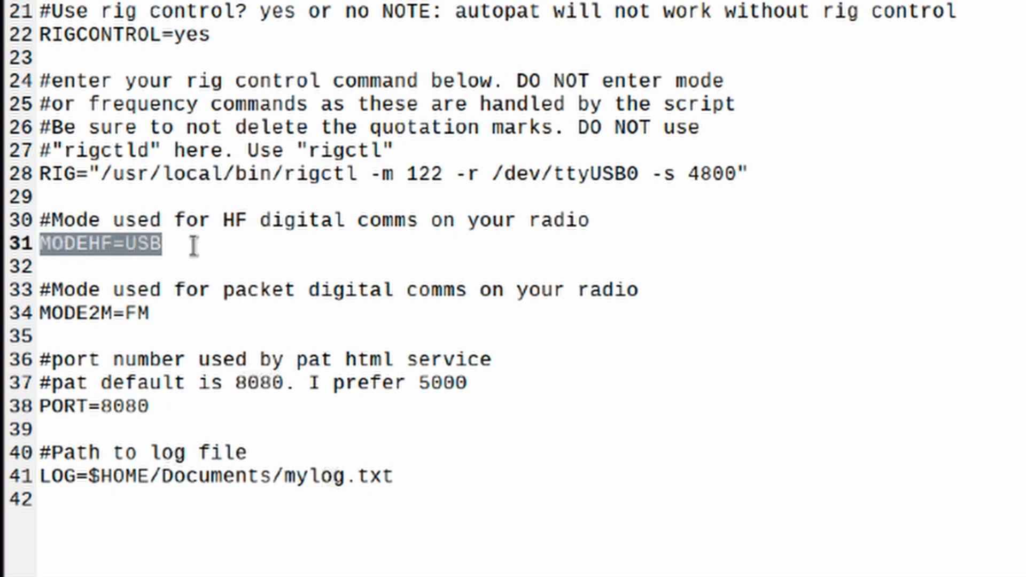
left_click(160, 244)
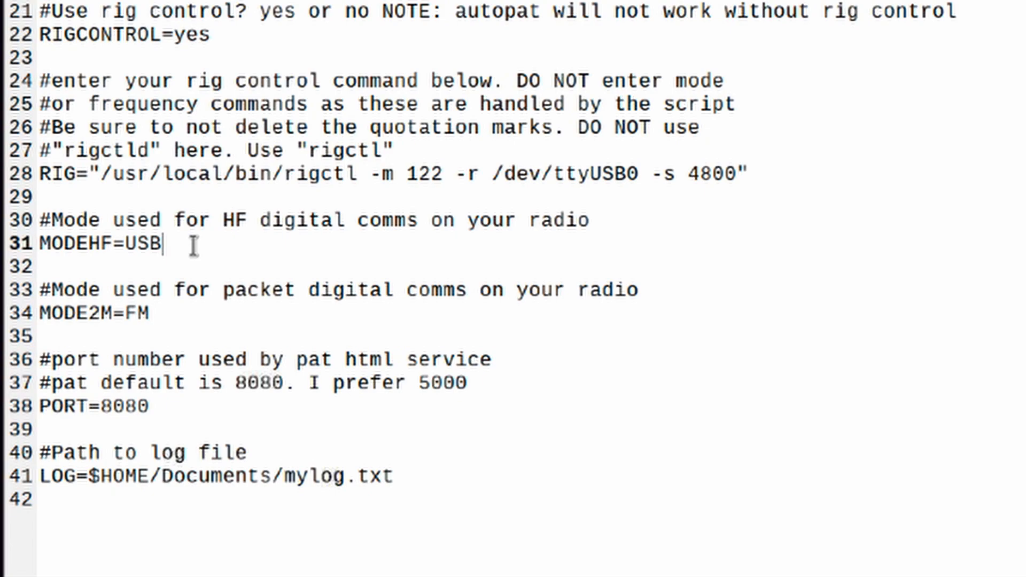
mouse_move(394, 220)
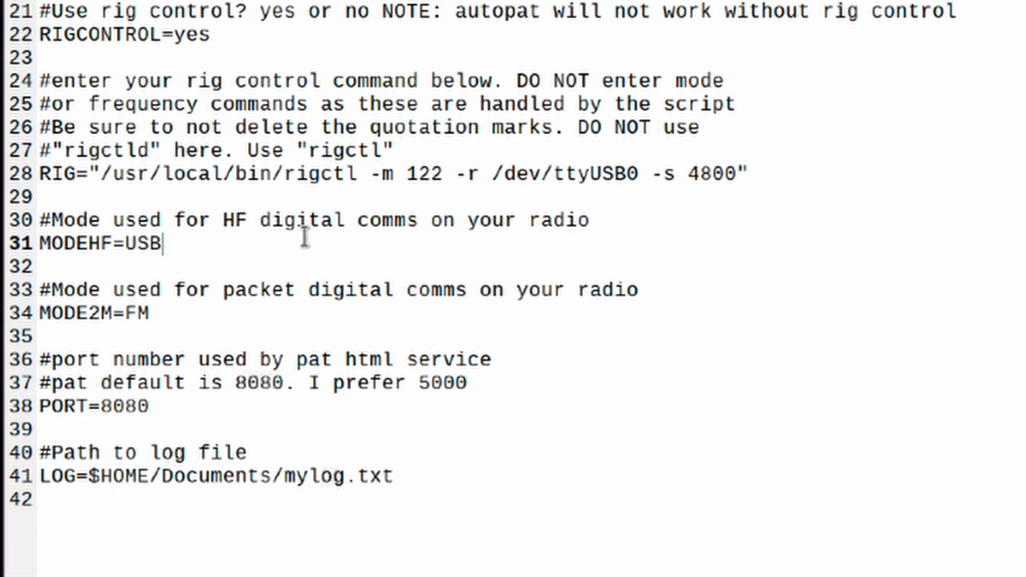
mouse_move(201, 329)
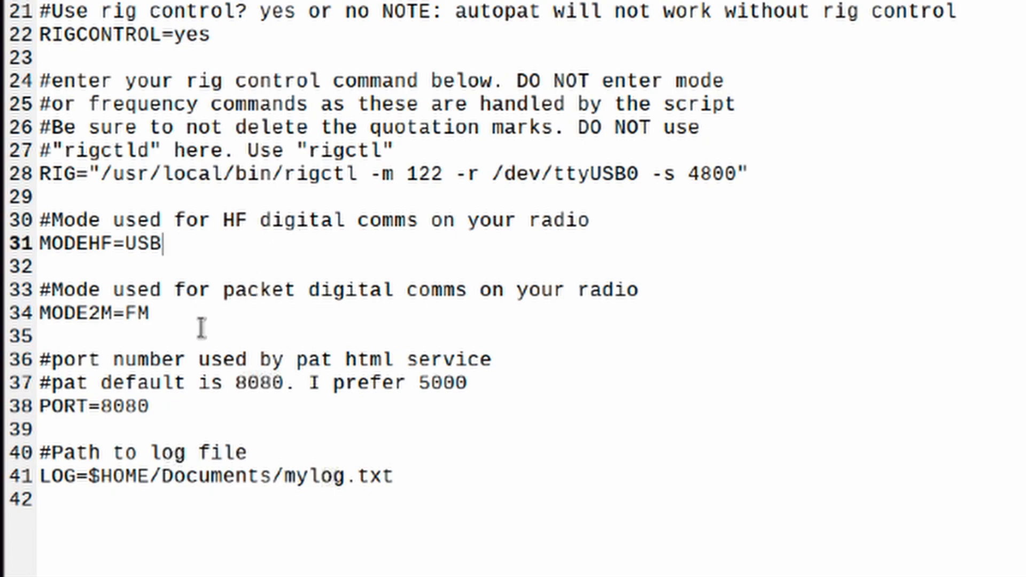
triple_click(92, 313)
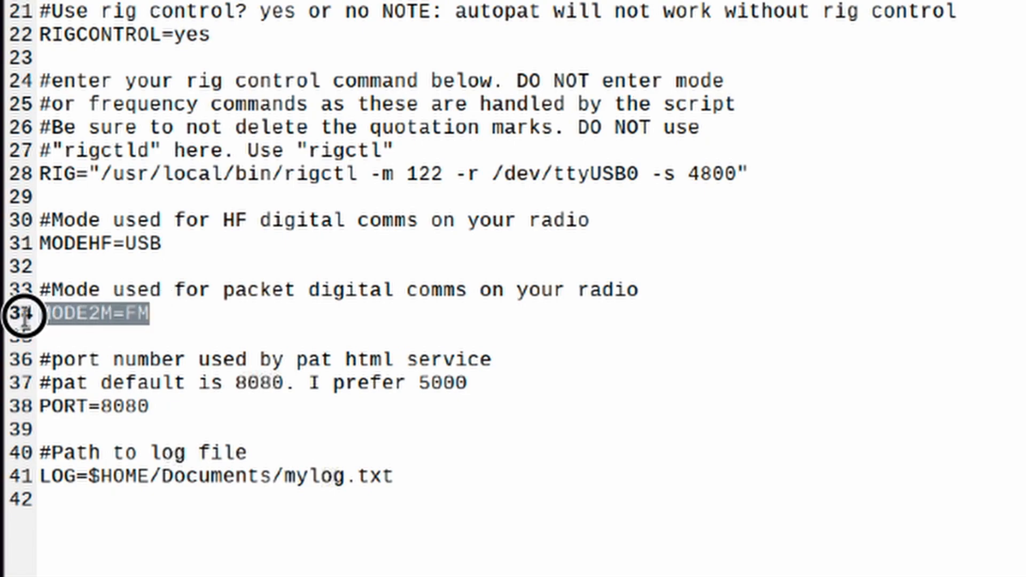
left_click(137, 314)
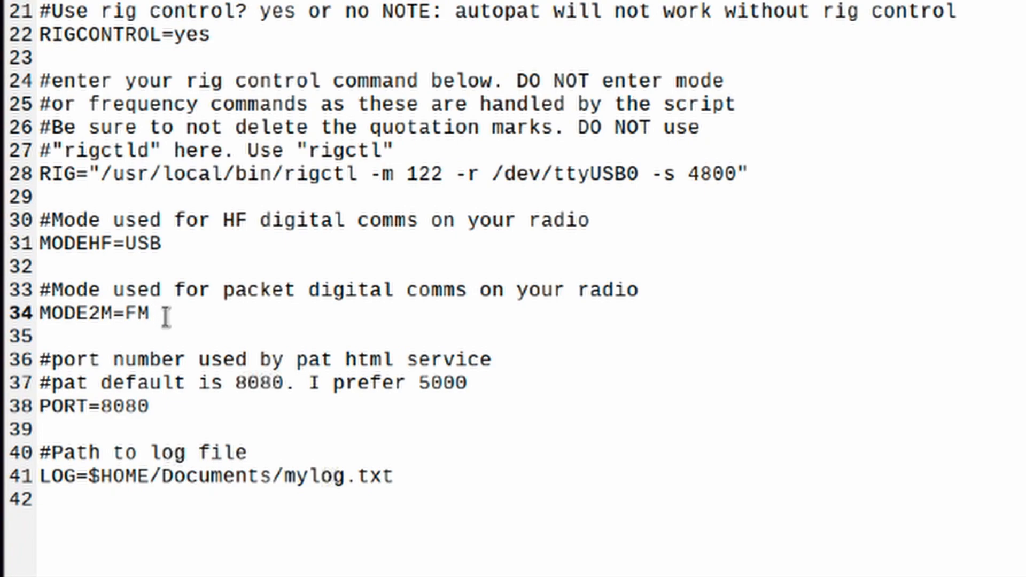
left_click(149, 314)
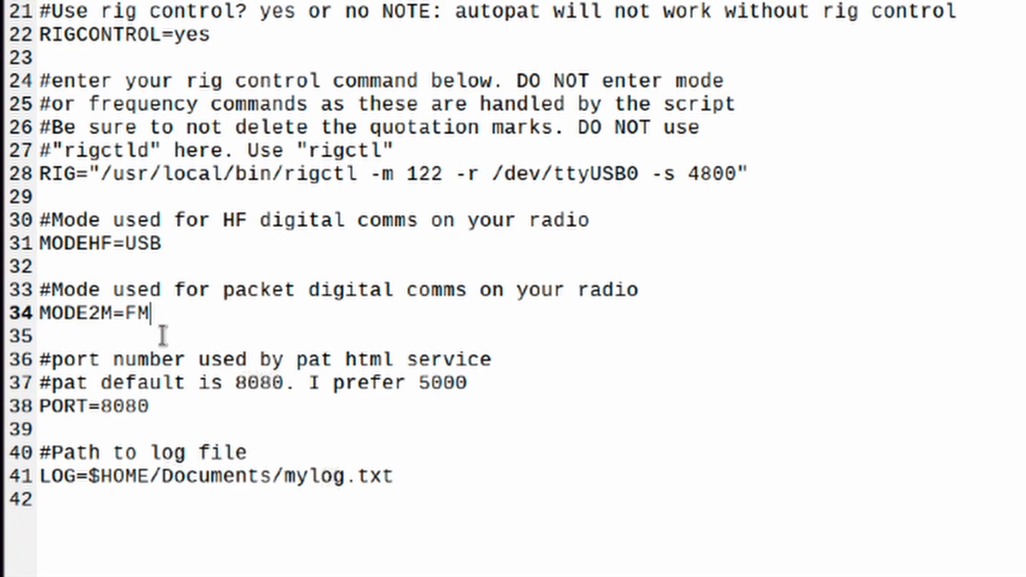
mouse_move(242, 358)
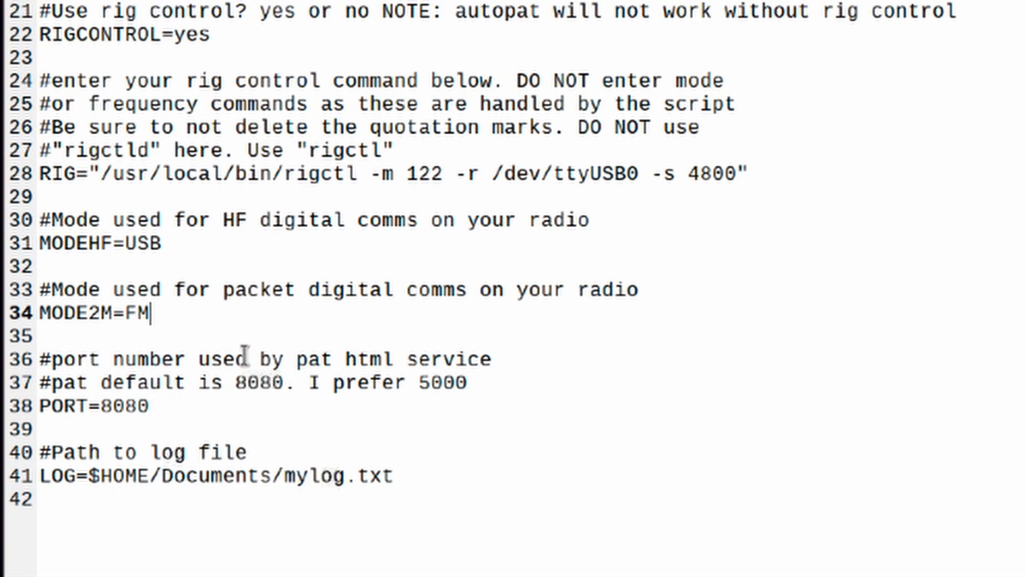
mouse_move(162, 405)
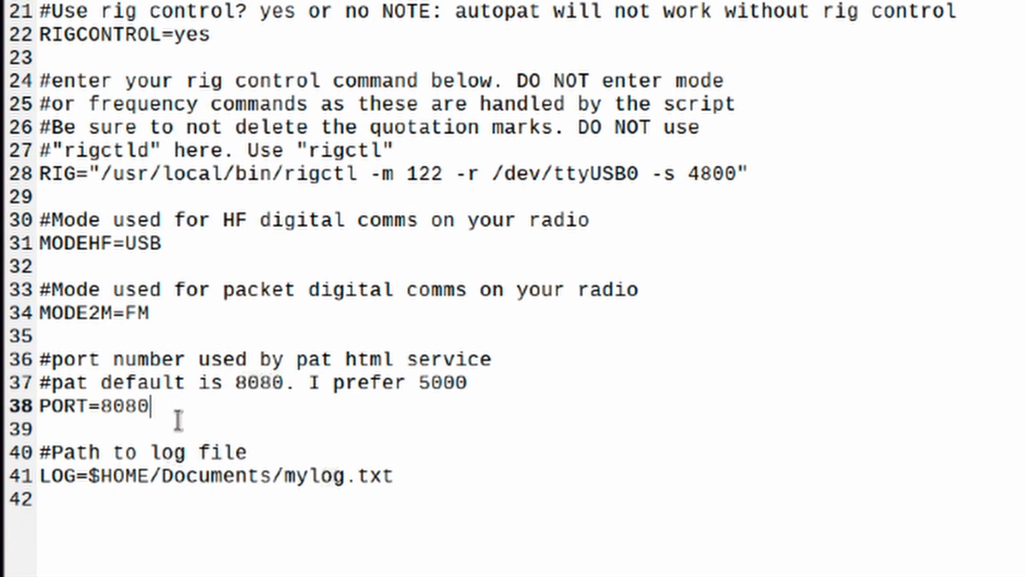
mouse_move(422, 382)
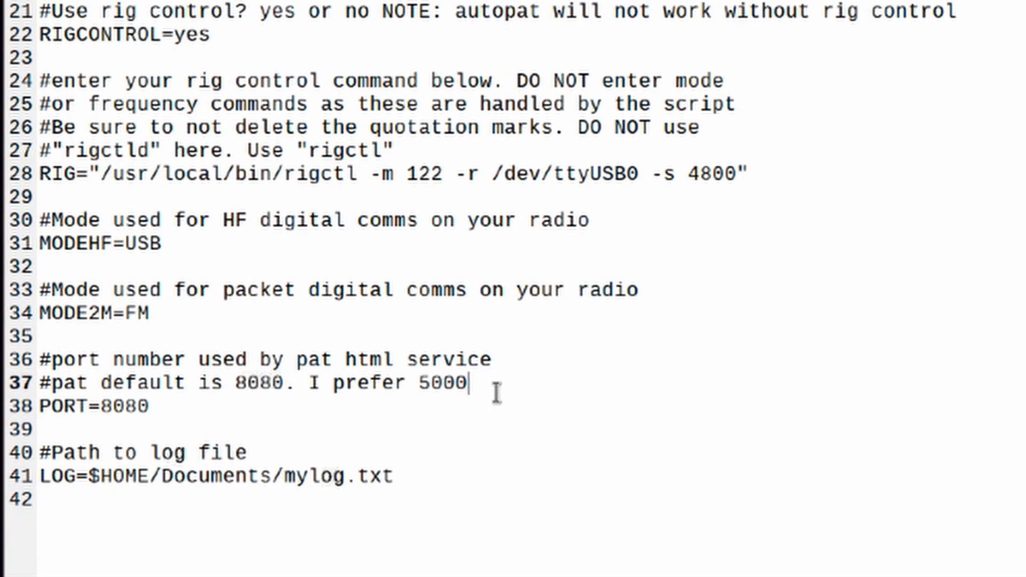
mouse_move(158, 405)
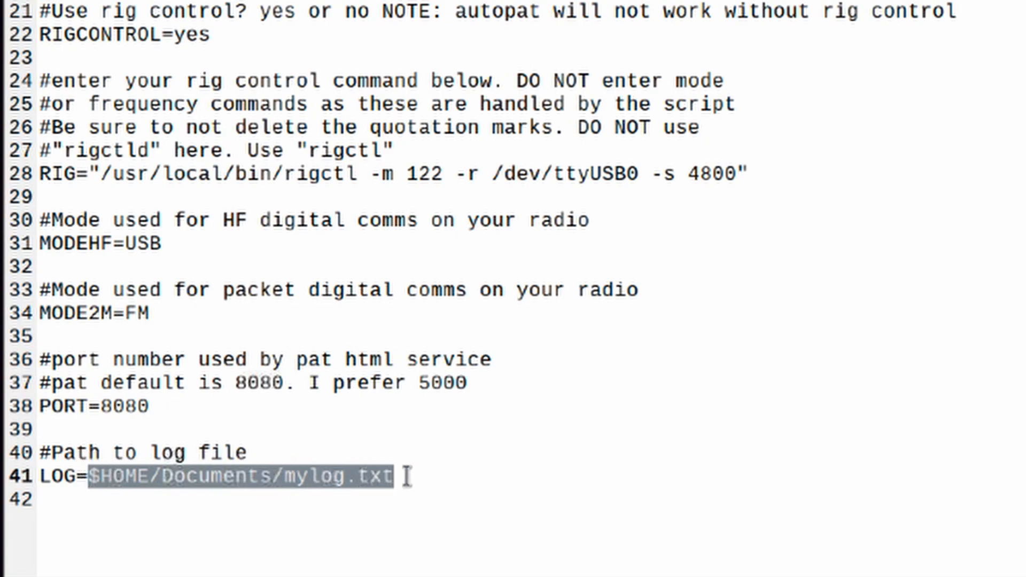
Point the LOG path at $HOME/Documents/mylog.txt and pick out the mylog.txt file name
left_click(393, 475)
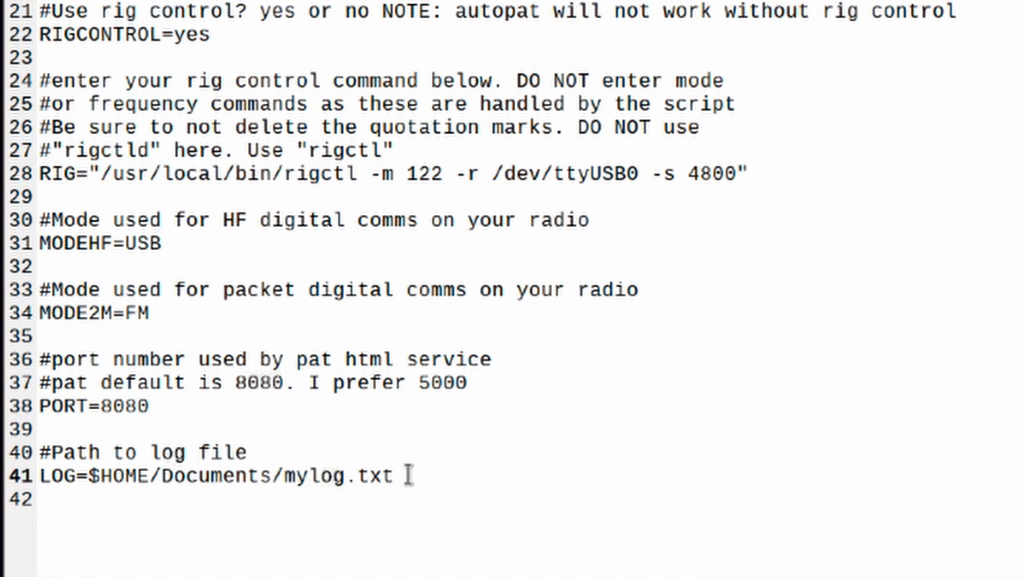
double_click(207, 476)
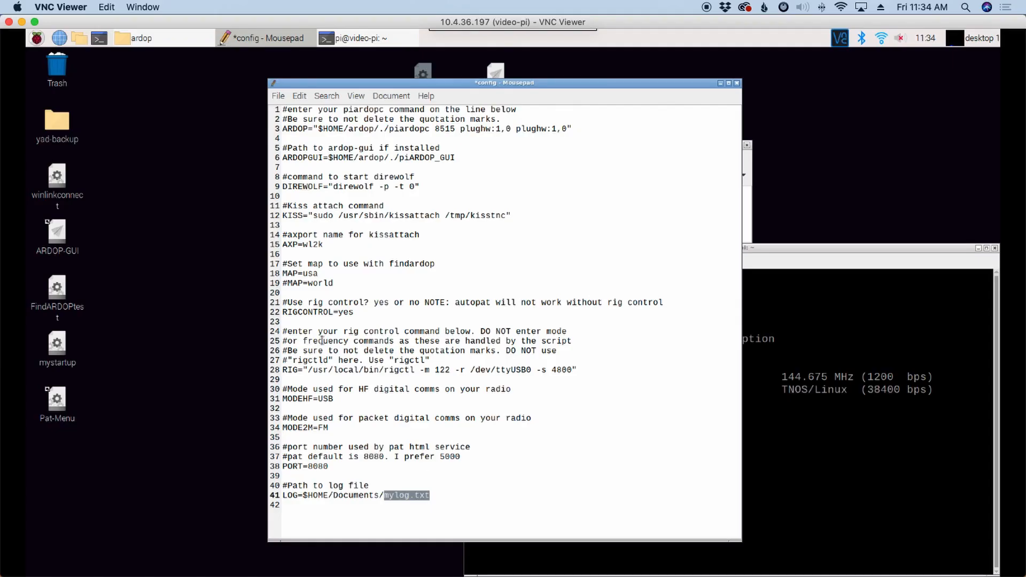
Close the edited config in Mousepad and clear the other windows off the desktop
left_click(278, 96)
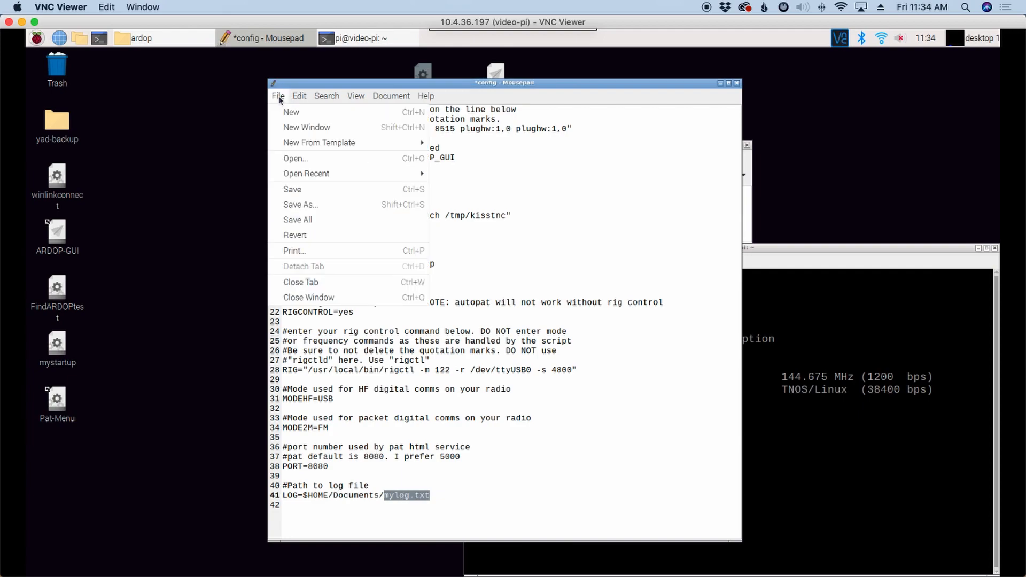
left_click(292, 189)
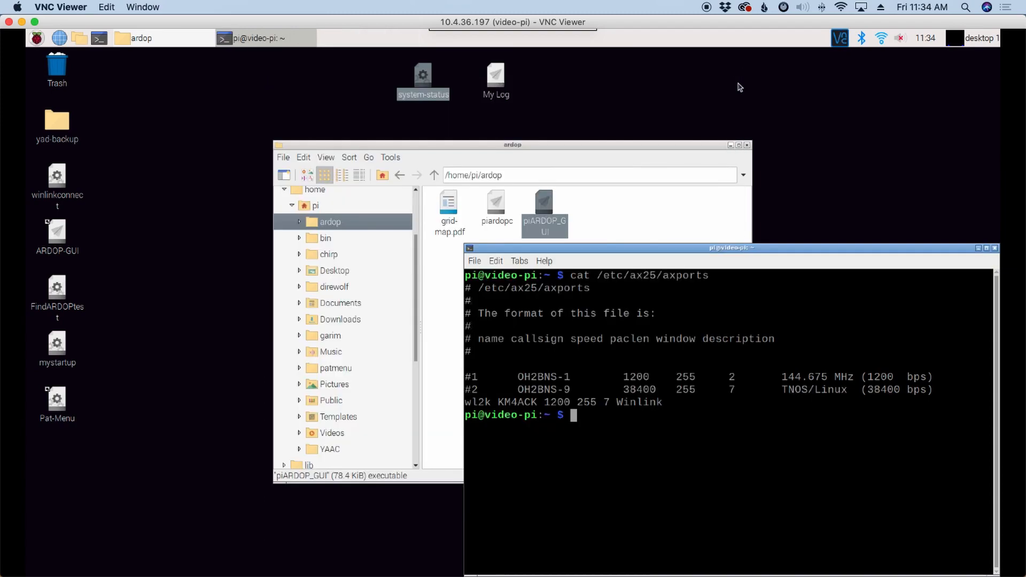
left_click(512, 144)
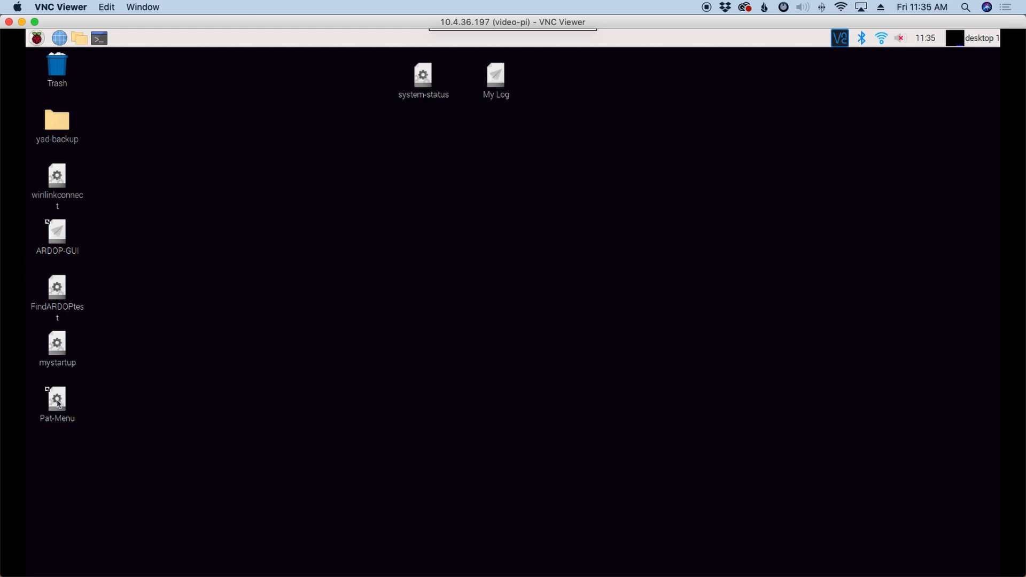
Launch Pat Menu from its desktop icon
double_click(57, 399)
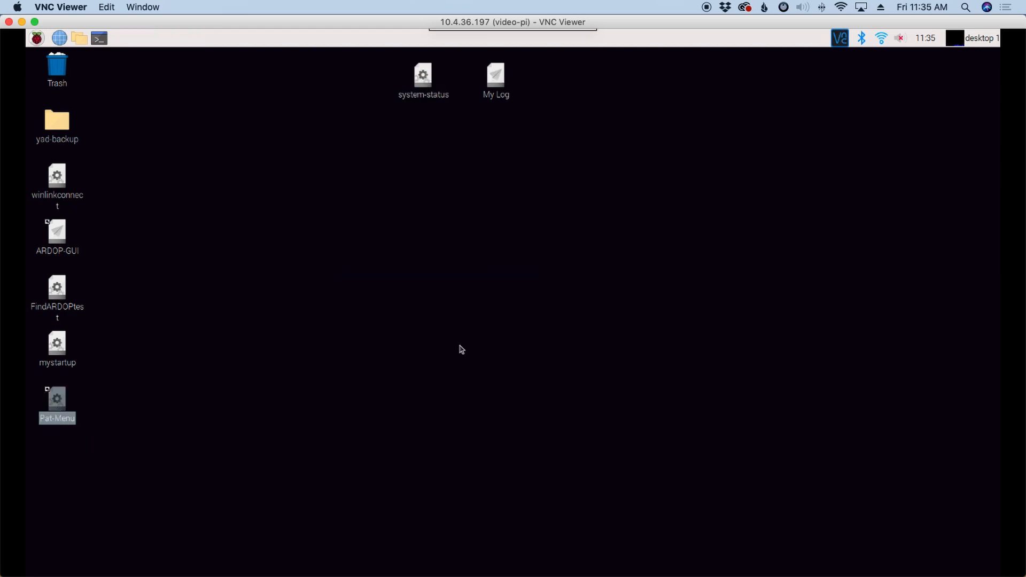
double_click(57, 405)
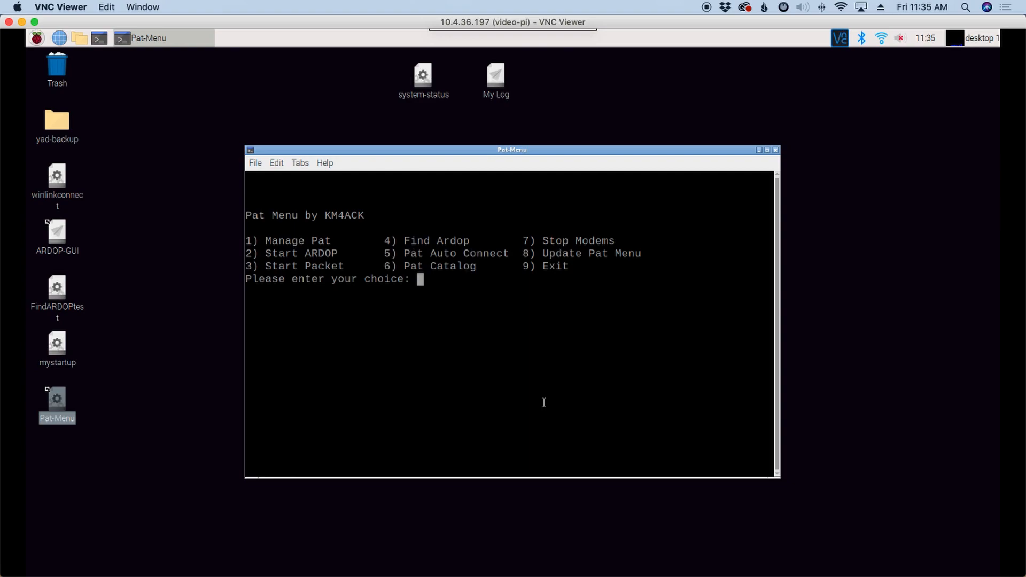
mouse_move(704, 190)
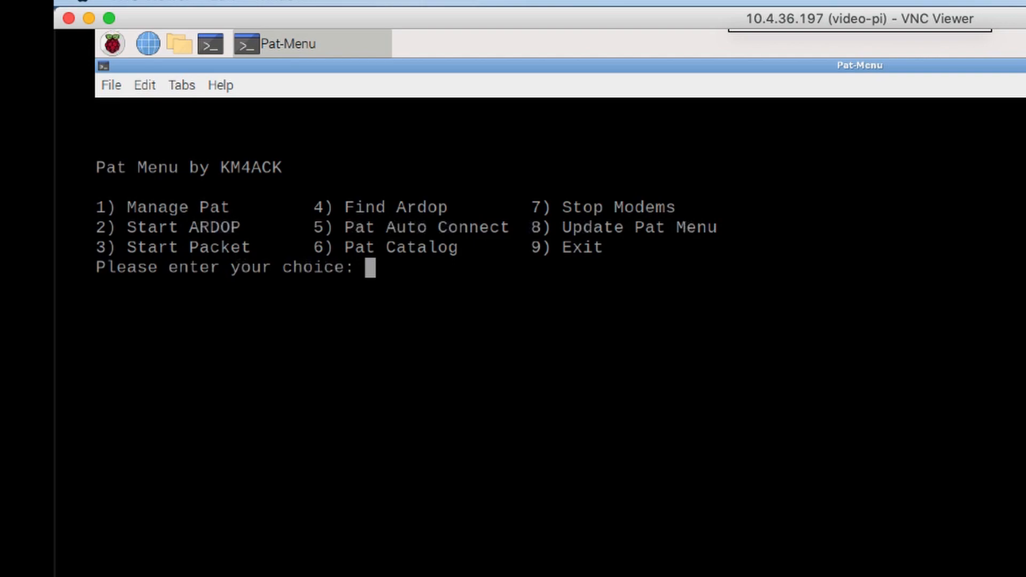
Start the ARDOP modem with option 2, then stop all modems with option 7
type("2")
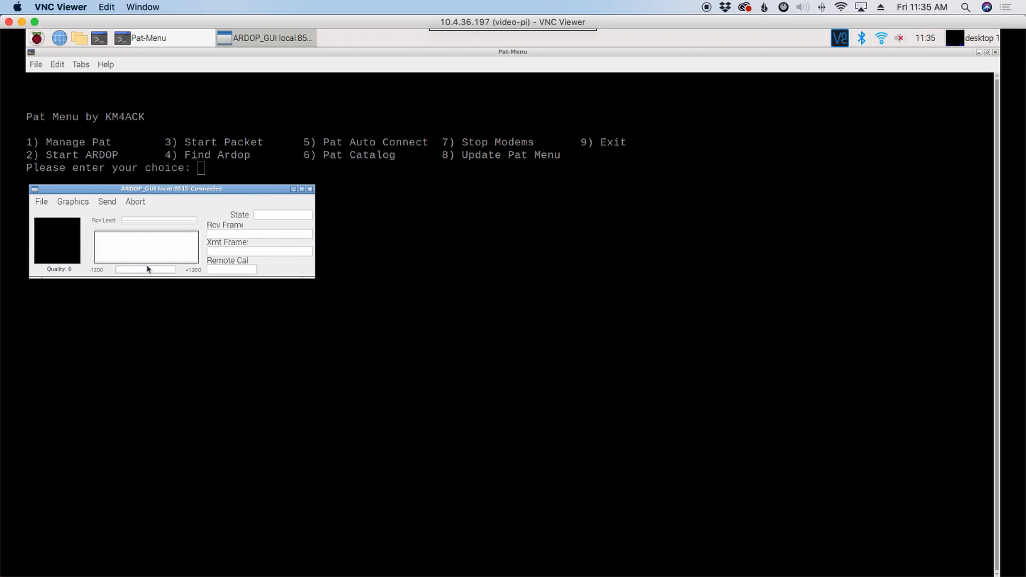
mouse_move(199, 201)
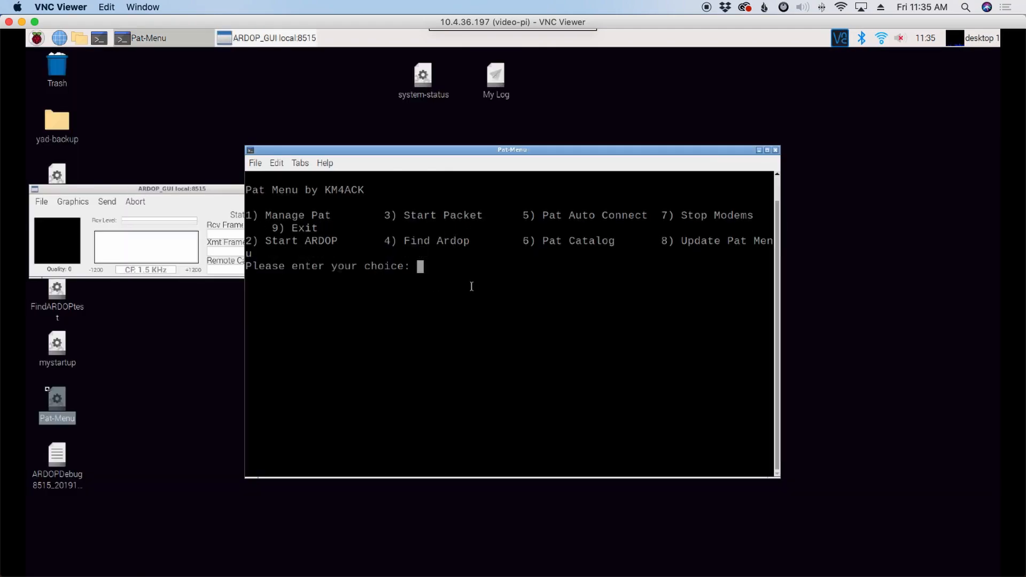
mouse_move(668, 219)
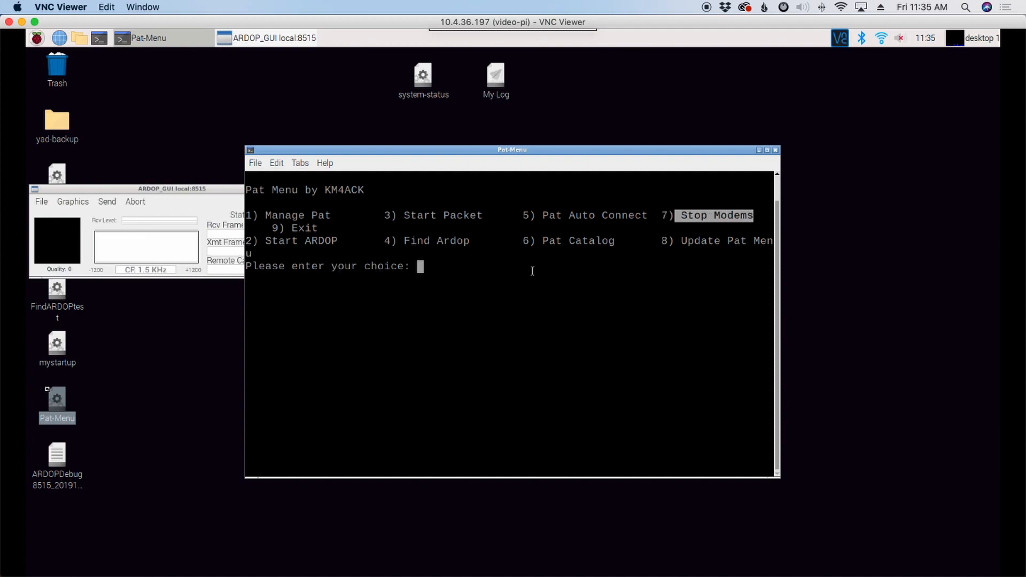
type("7")
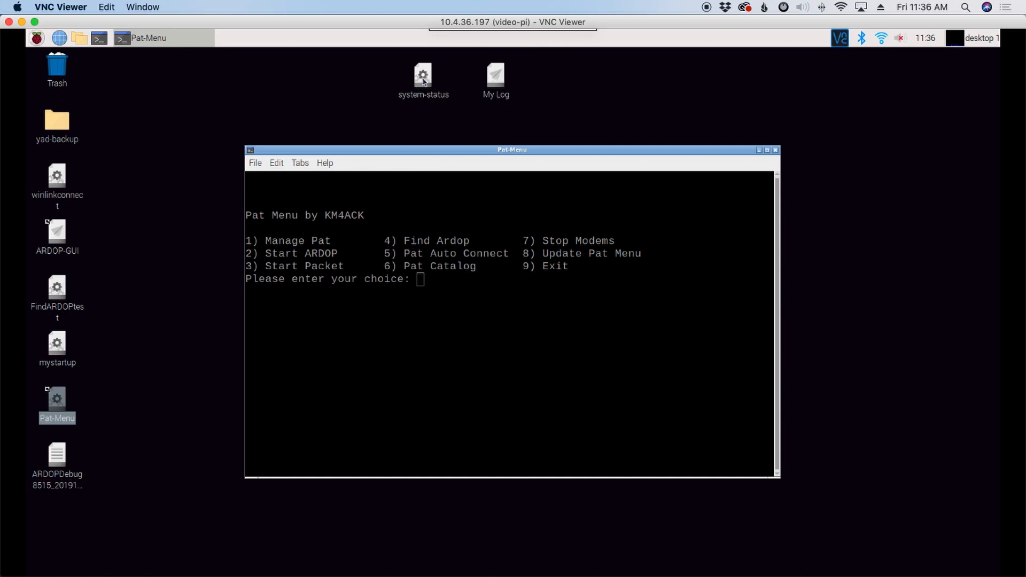
Run the system-status script and place its report window beside Pat Menu
double_click(422, 74)
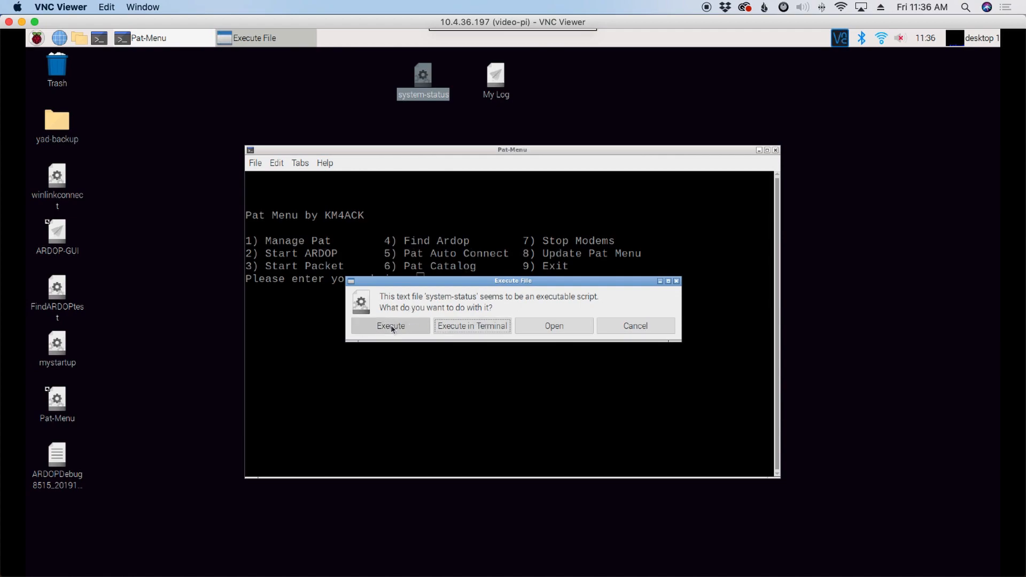
left_click(390, 326)
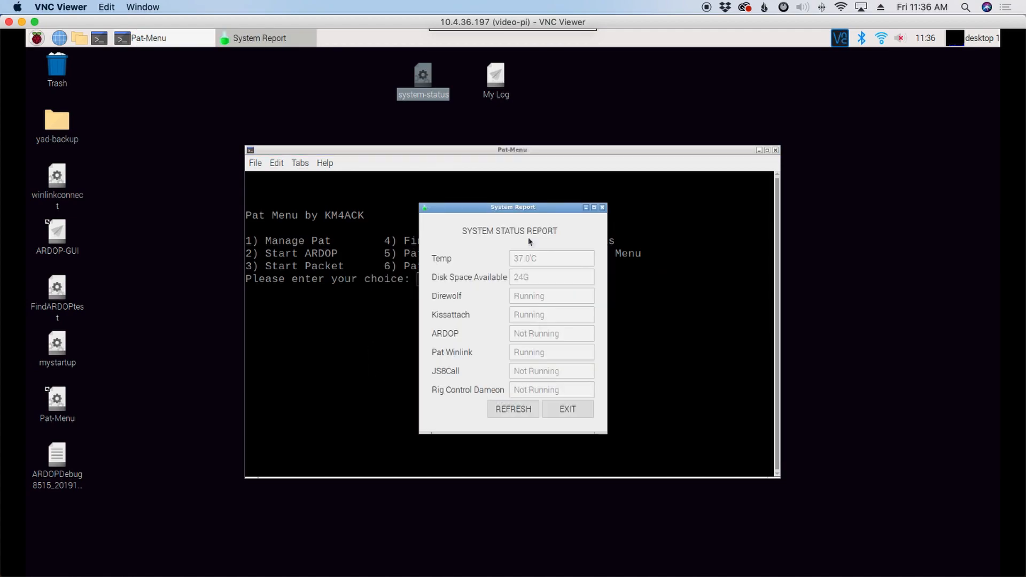
left_click_drag(513, 208, 504, 195)
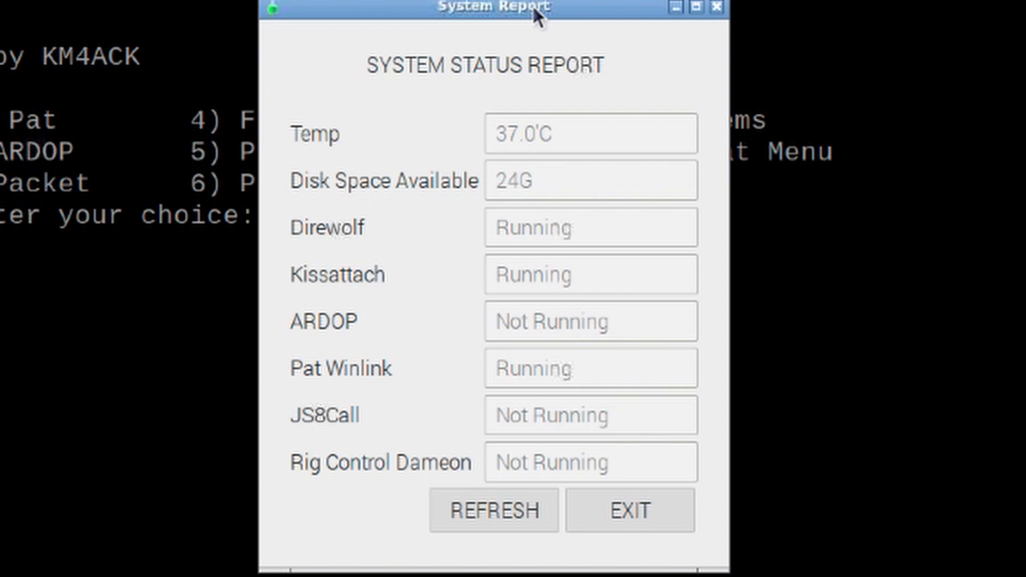
mouse_move(411, 256)
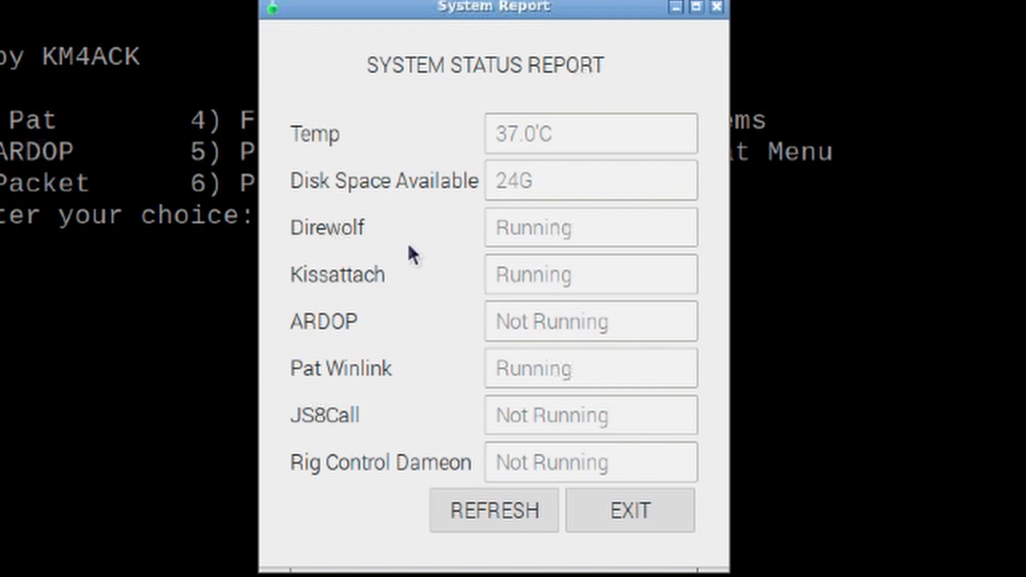
mouse_move(289, 291)
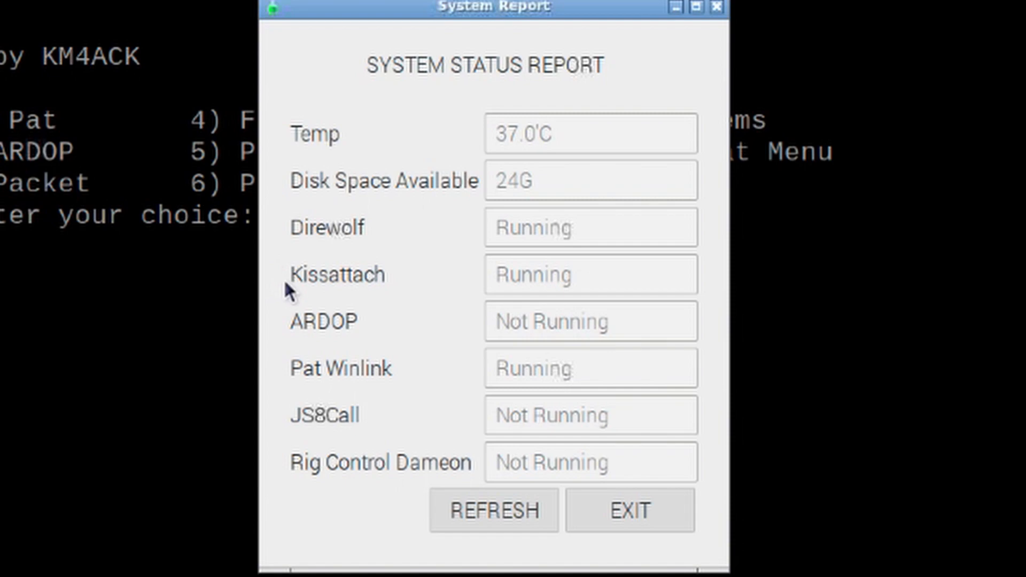
mouse_move(587, 224)
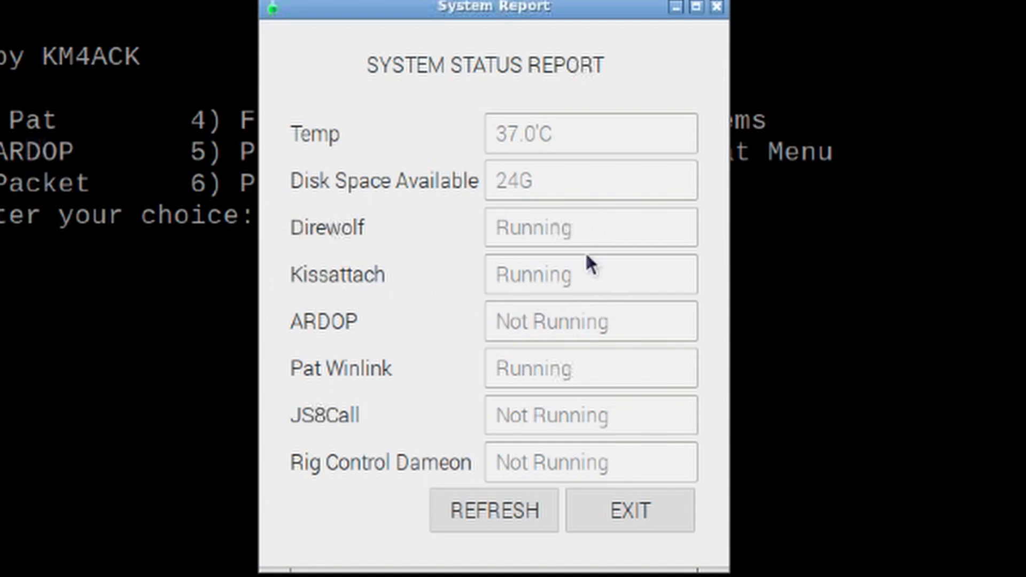
mouse_move(320, 478)
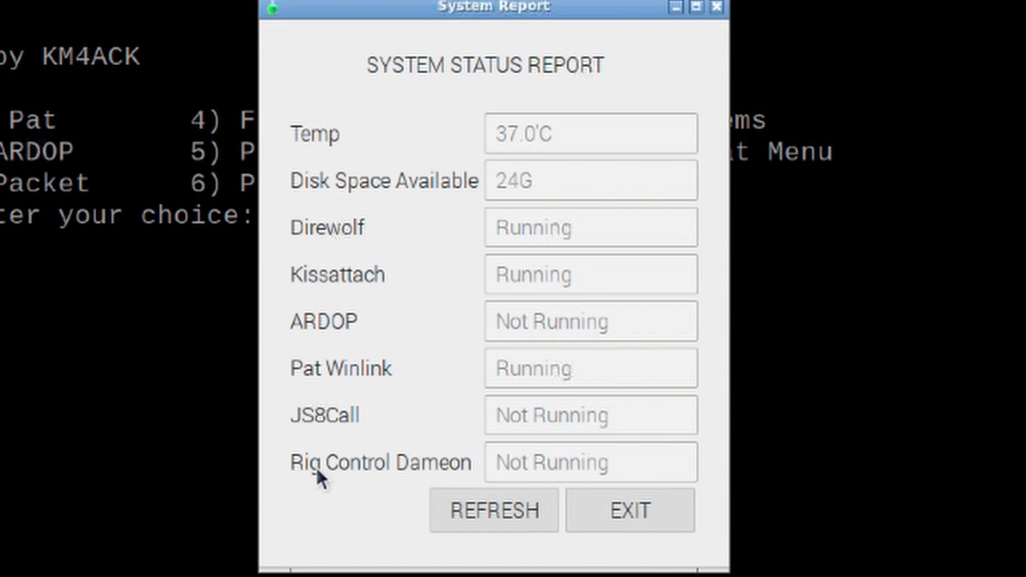
mouse_move(538, 472)
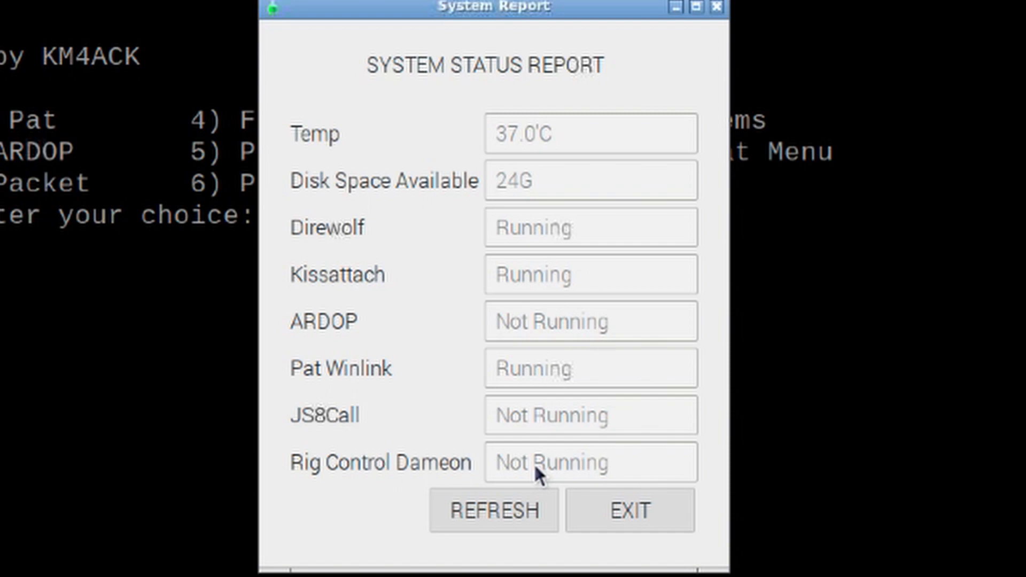
mouse_move(541, 390)
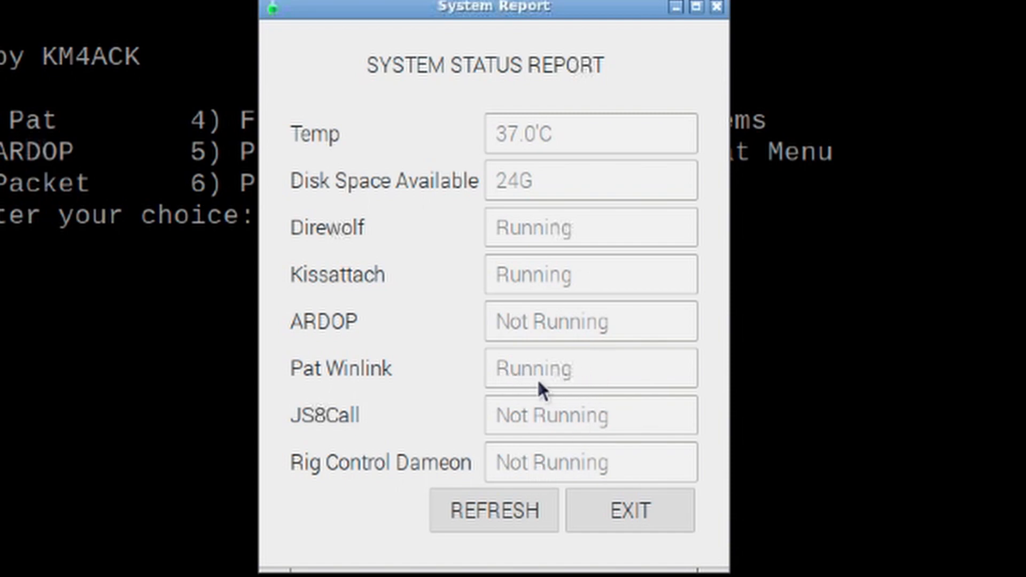
mouse_move(538, 383)
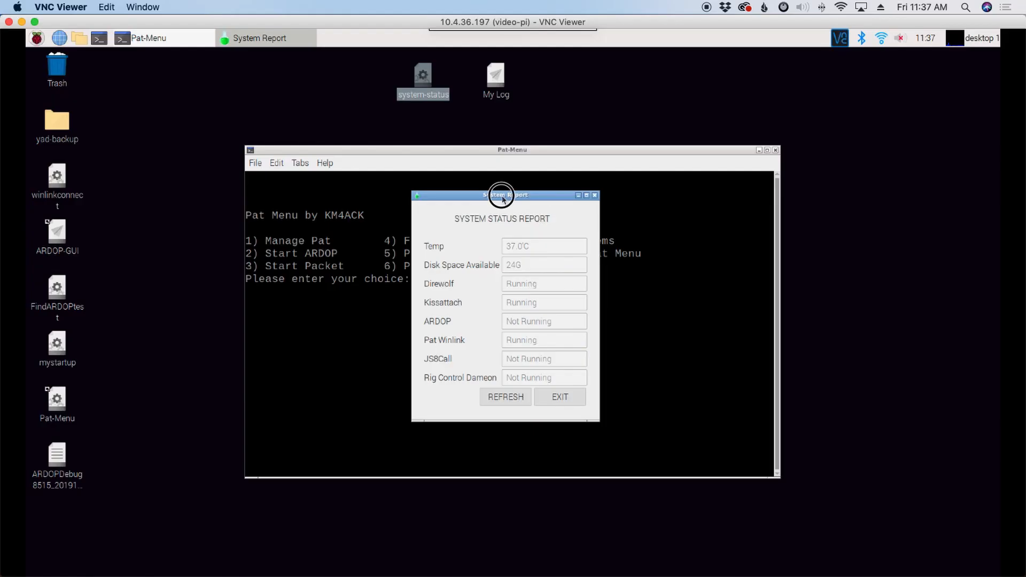
left_click_drag(502, 195, 886, 198)
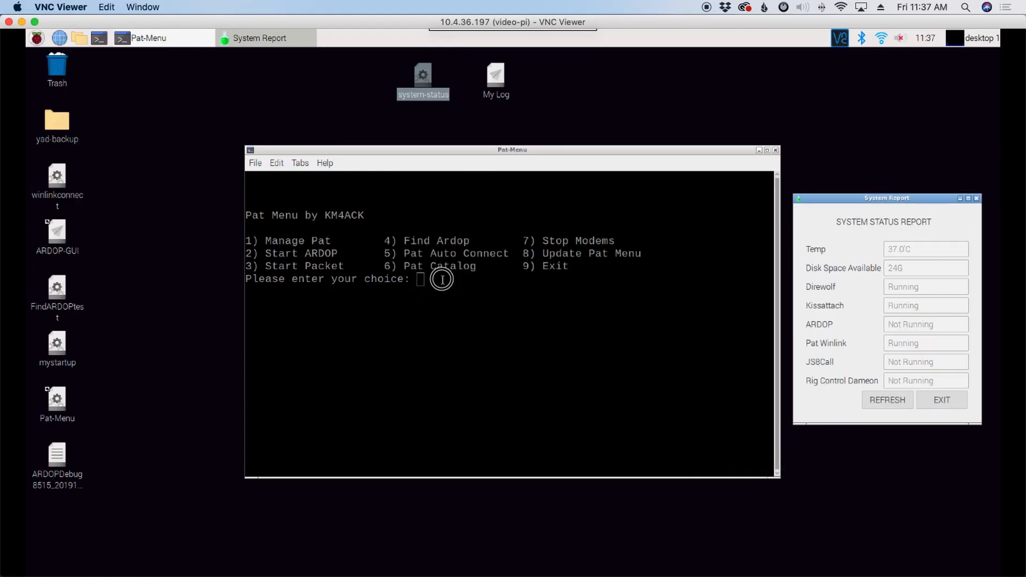
Stop all modems via Pat Menu option 7
type("7")
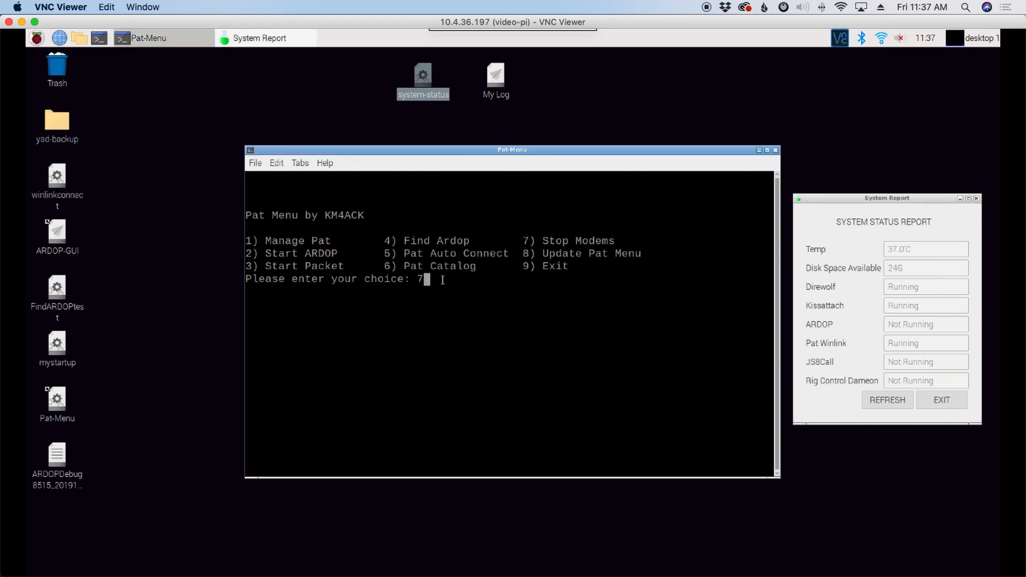
key("Return")
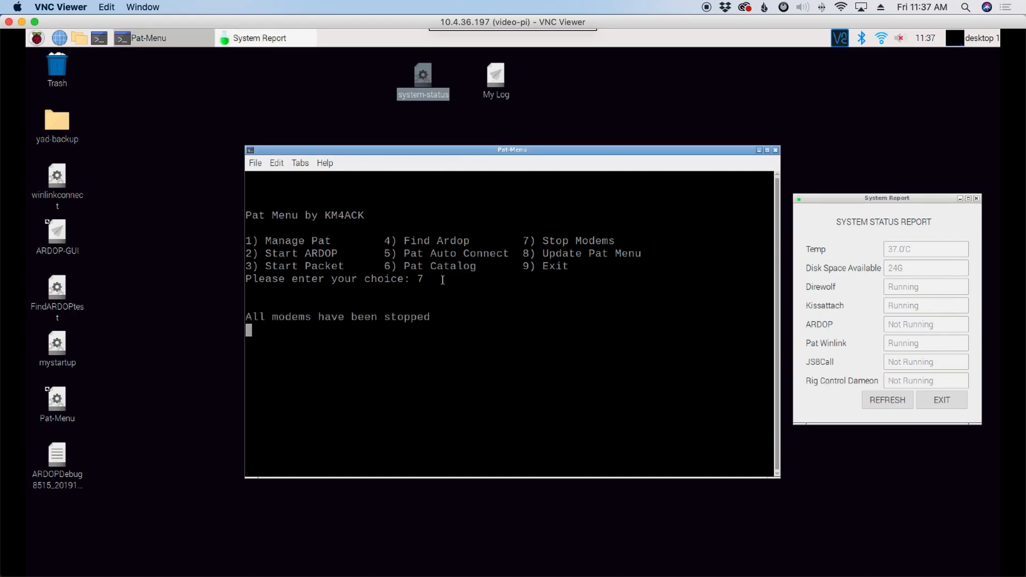